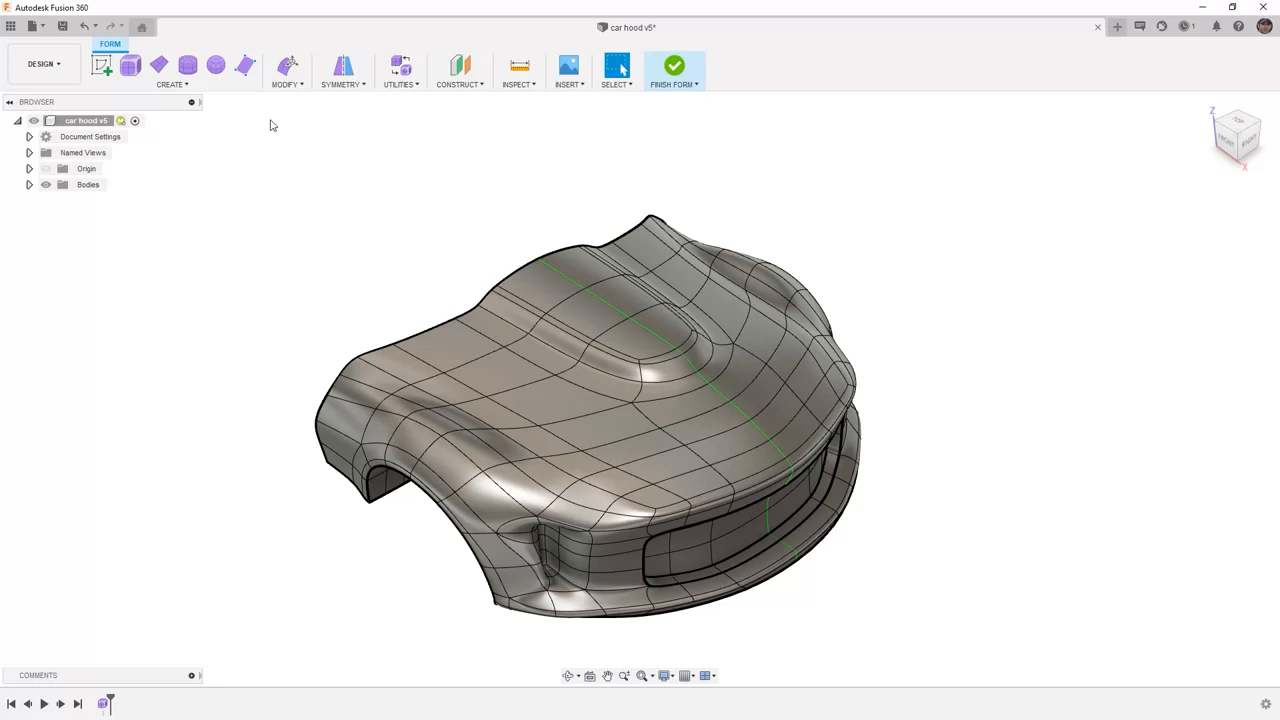
Step: Browse the Form Modify tools such as Slide Edge, Flatten, Straighten and Smooth
click(287, 70)
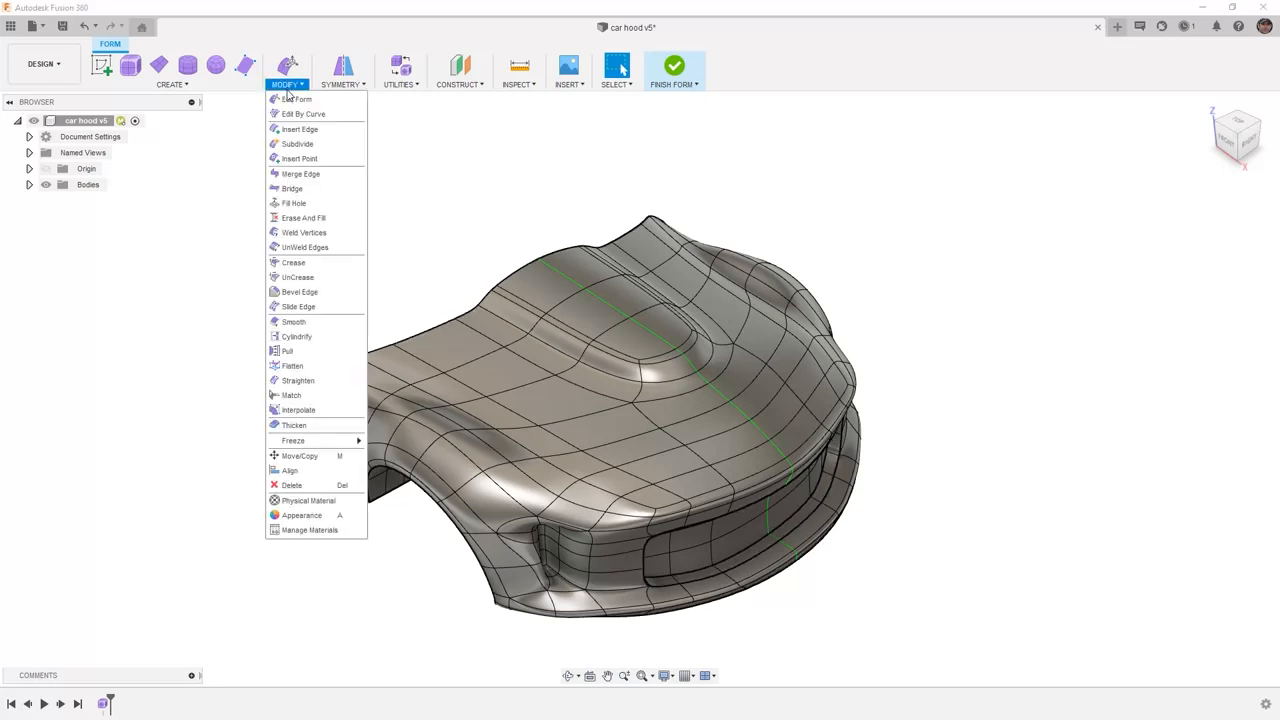
mouse_move(297, 144)
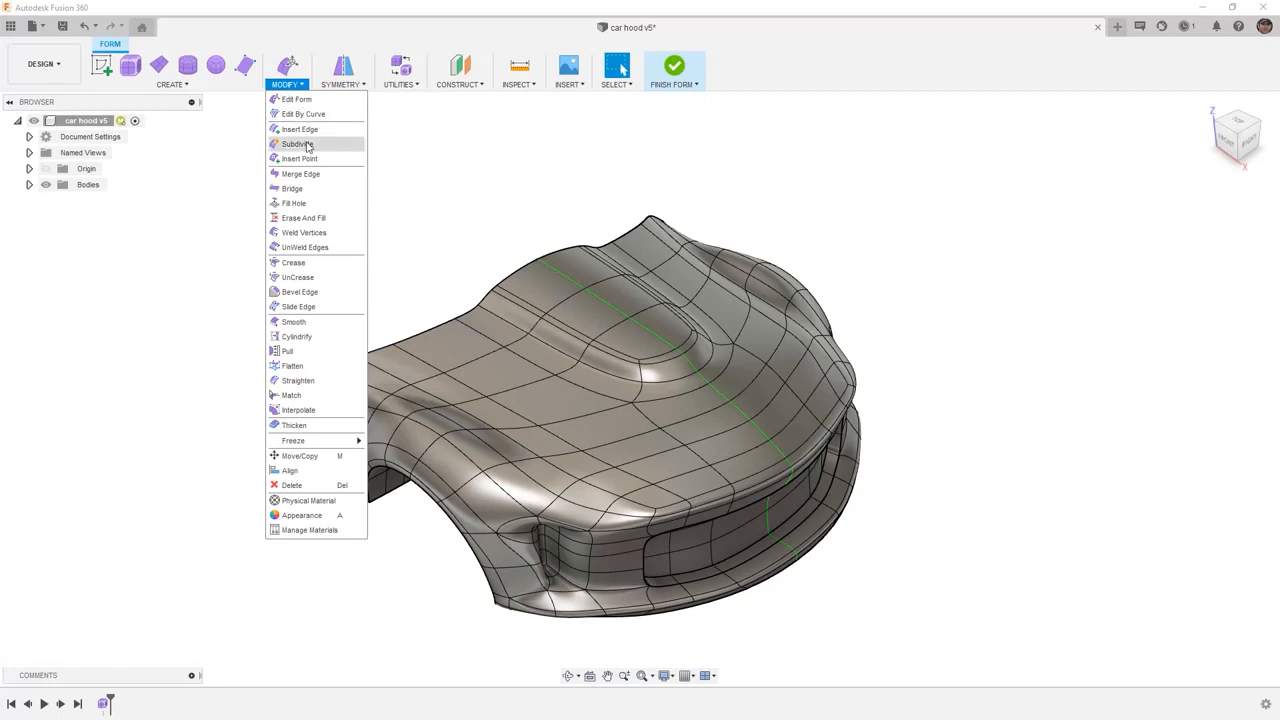
mouse_move(298, 306)
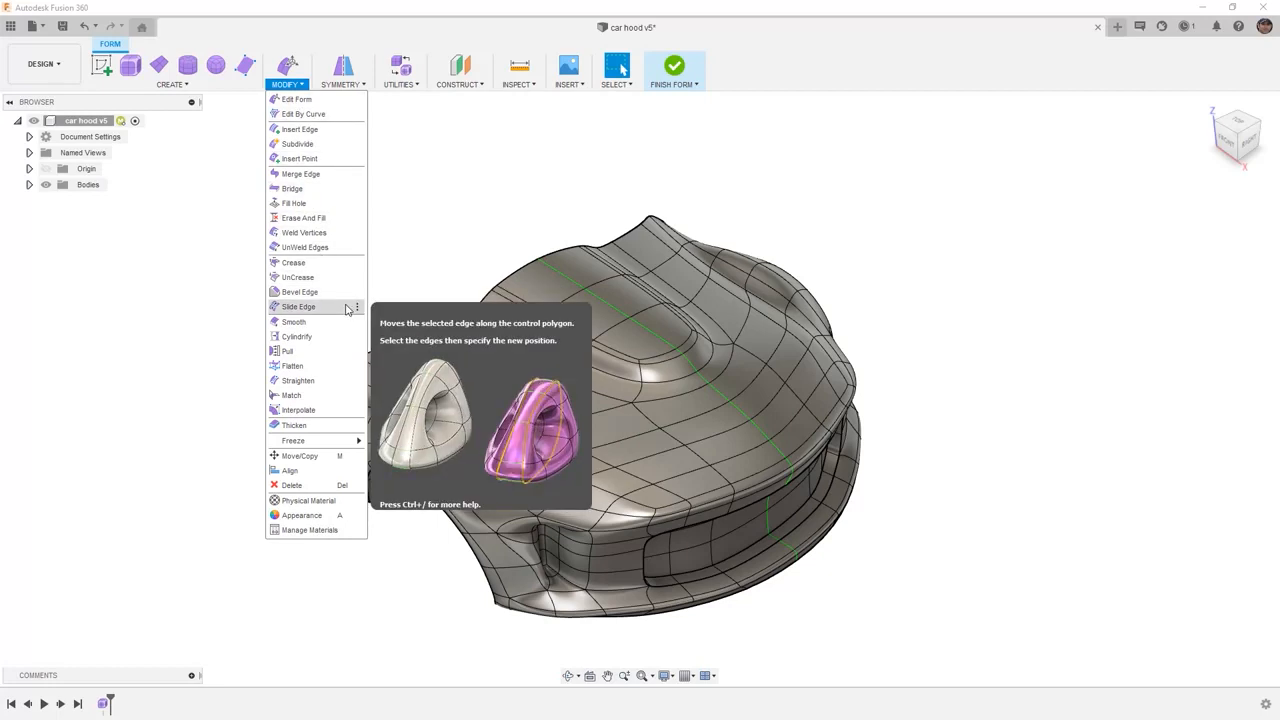
mouse_move(310, 369)
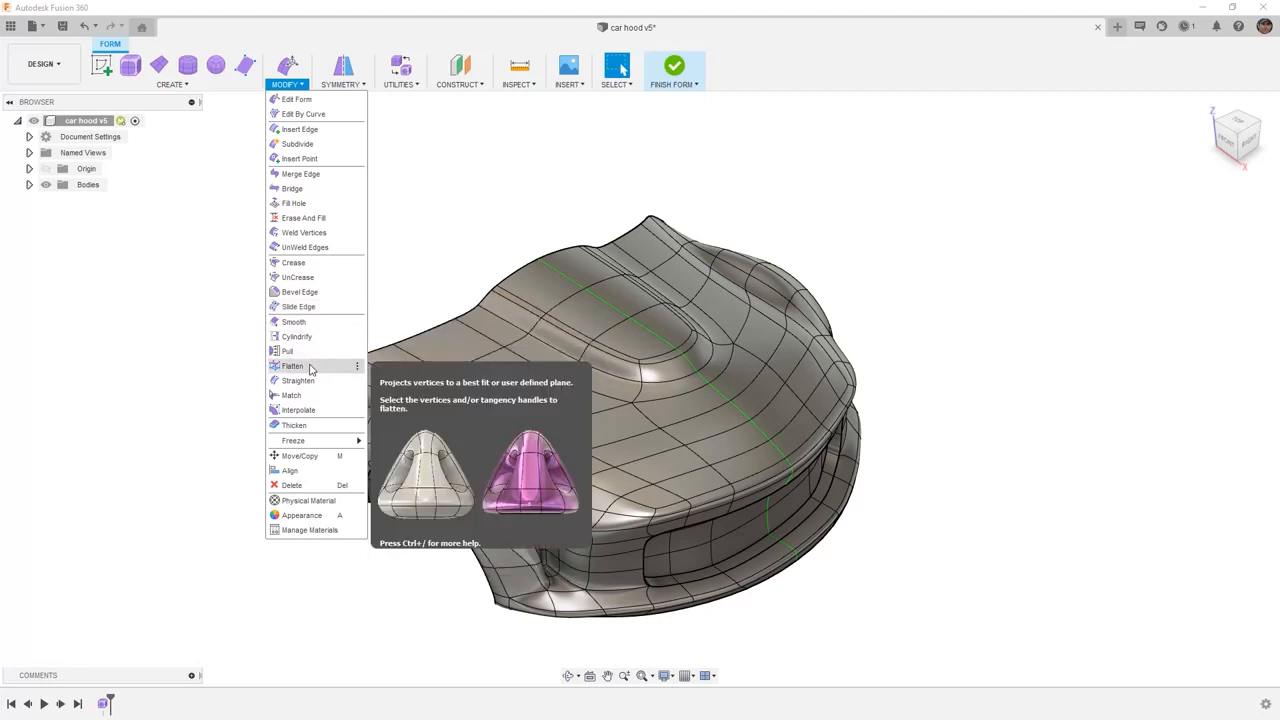
mouse_move(294, 380)
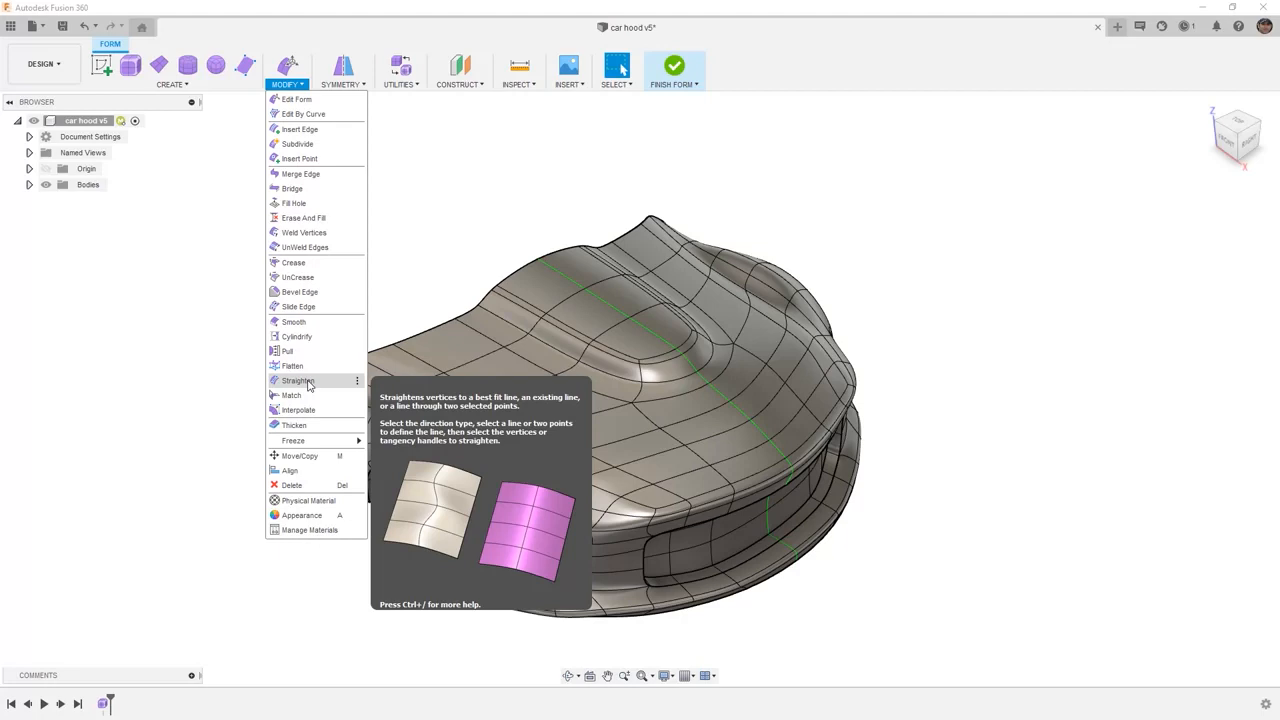
mouse_move(294, 322)
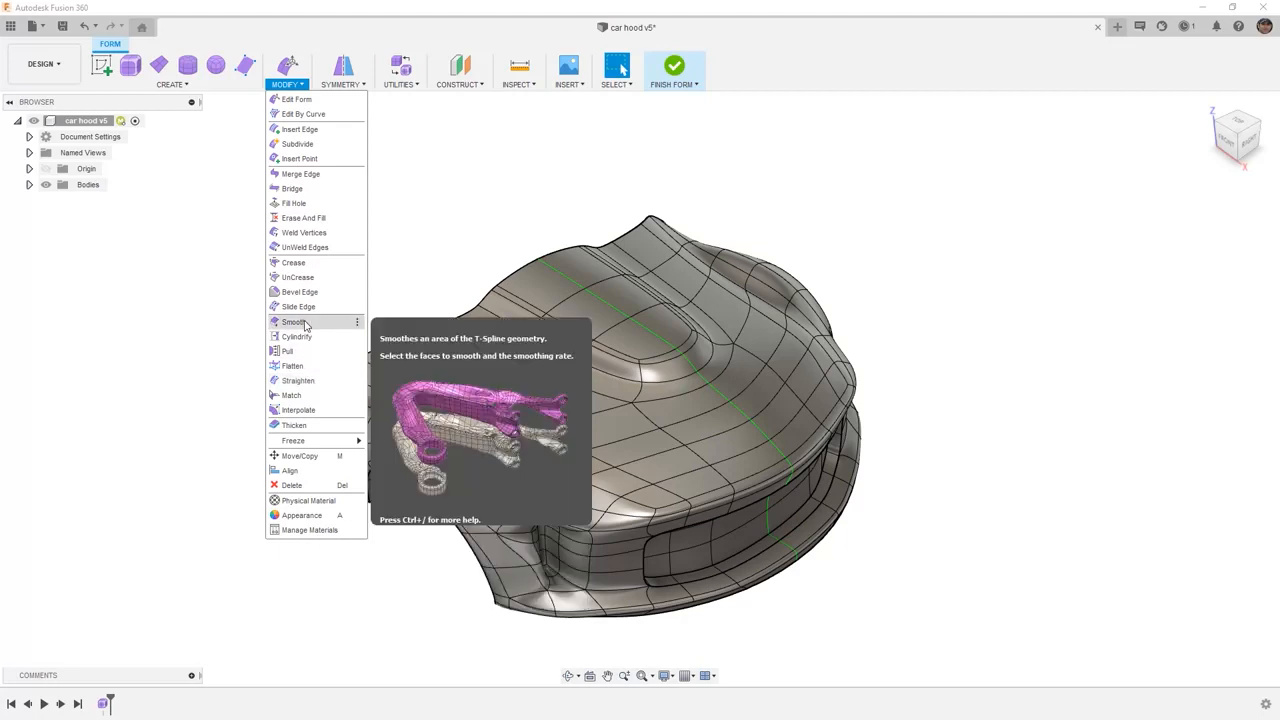
mouse_move(291, 365)
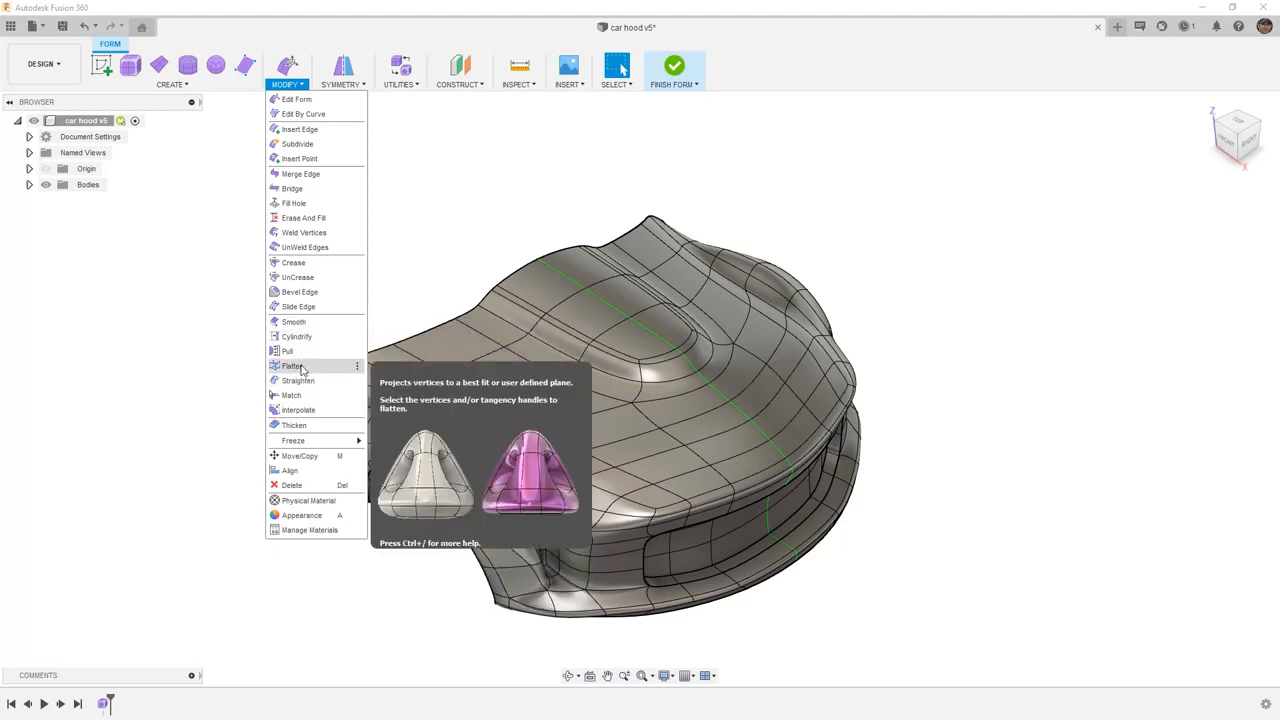
mouse_move(297, 380)
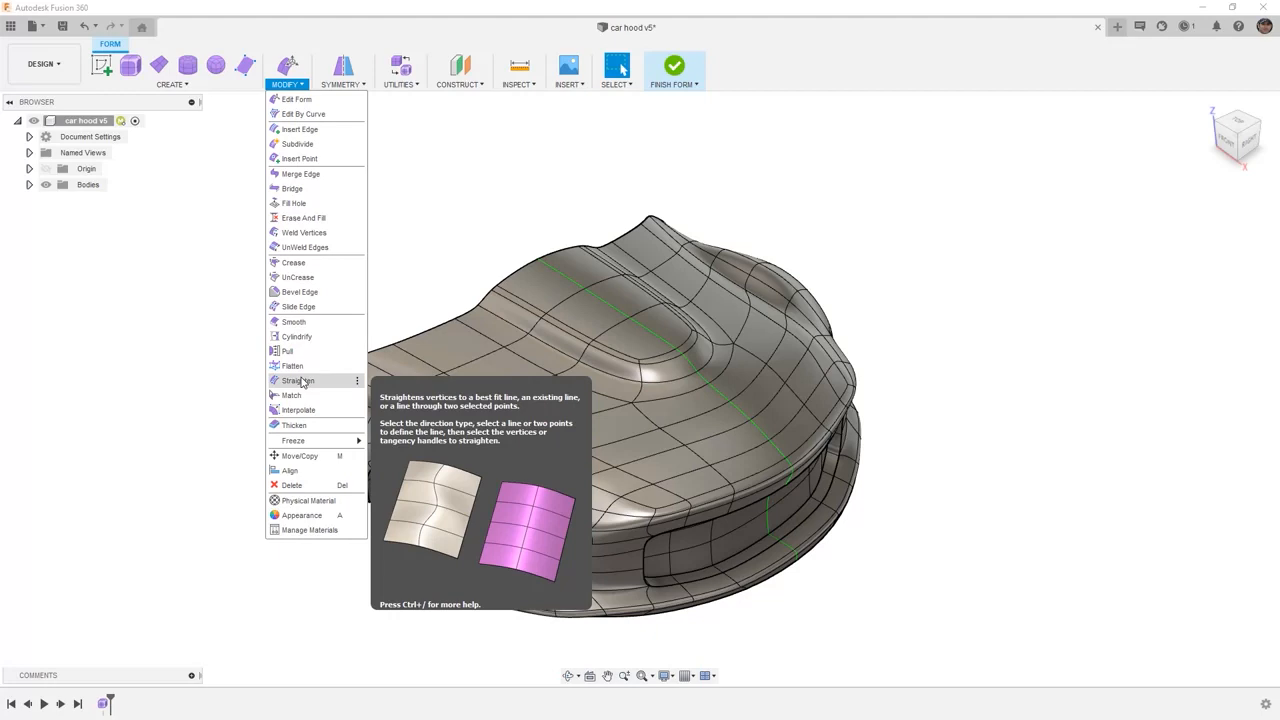
Step: Start Flatten on the hood, check the Direction options, and set type to Control Points
click(292, 366)
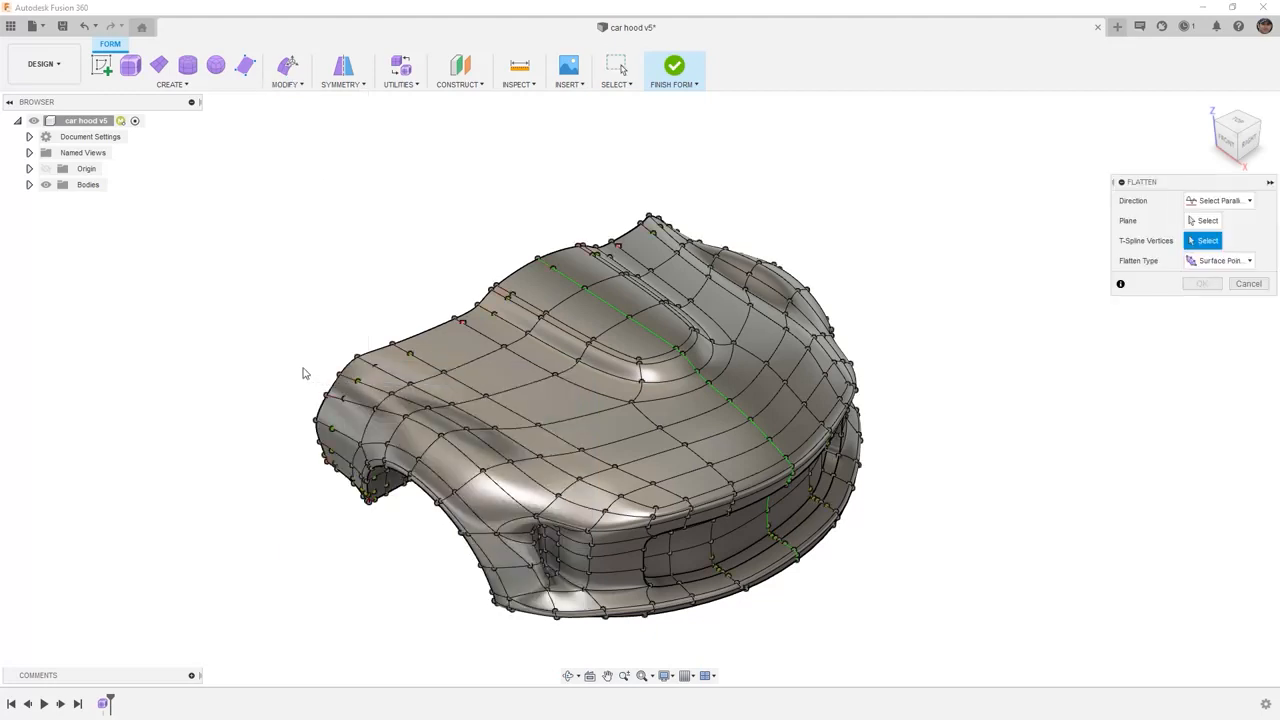
click(1218, 200)
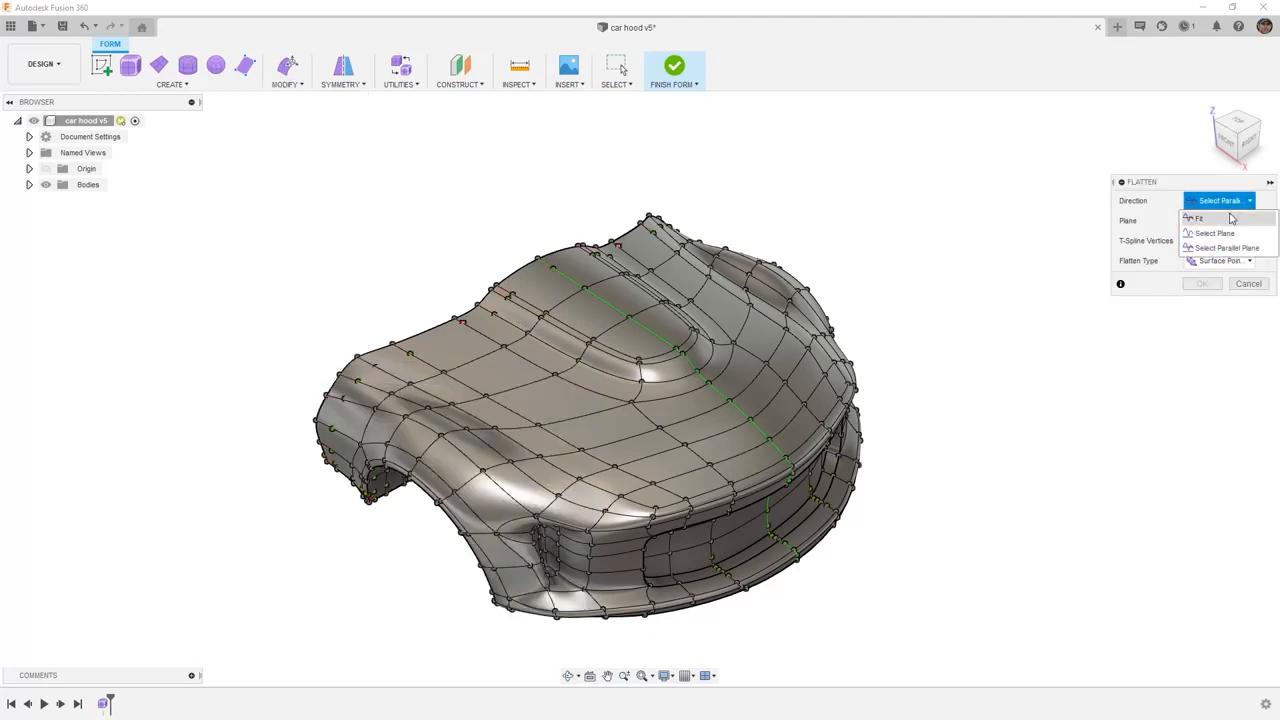
mouse_move(1225, 233)
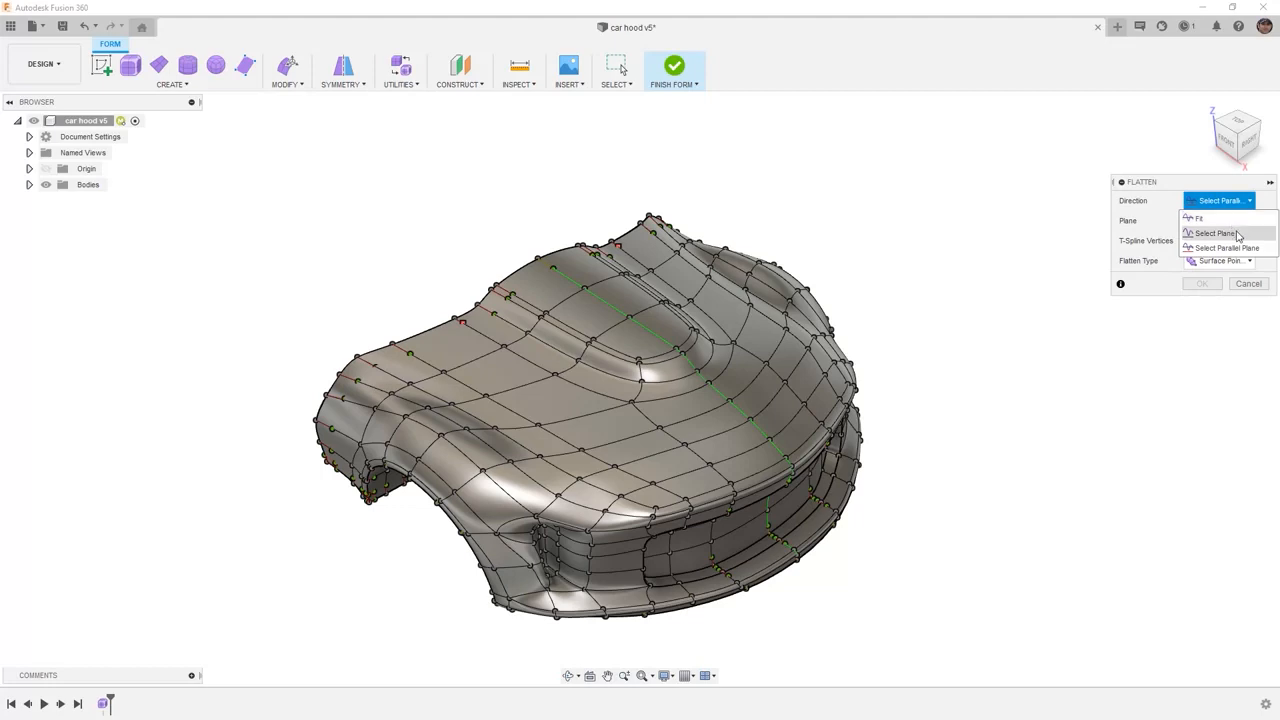
mouse_move(1224, 247)
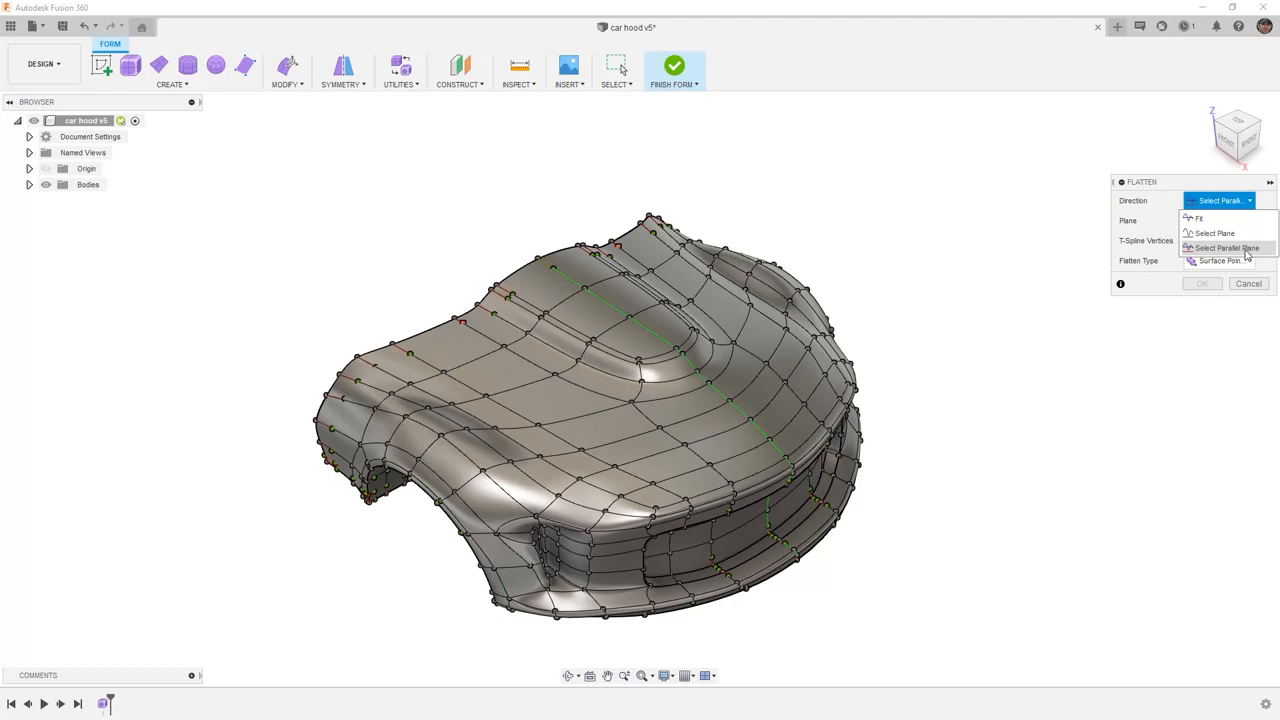
mouse_move(1234, 218)
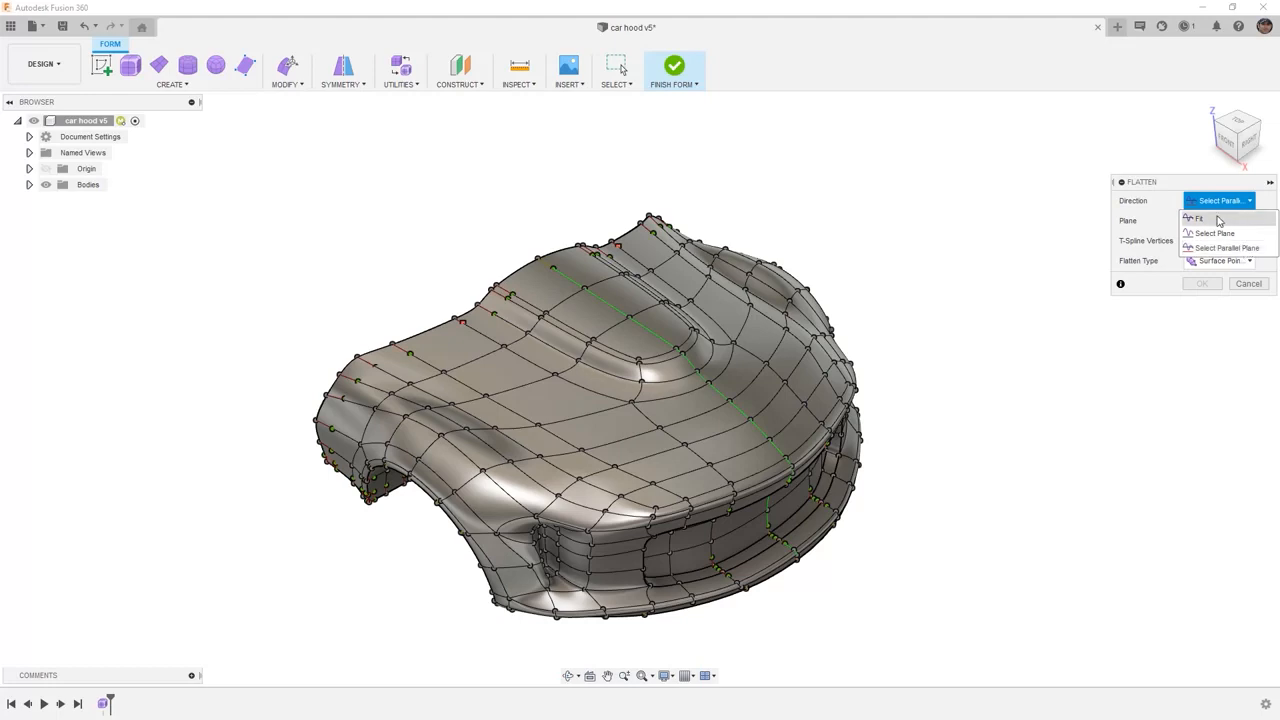
mouse_move(1230, 233)
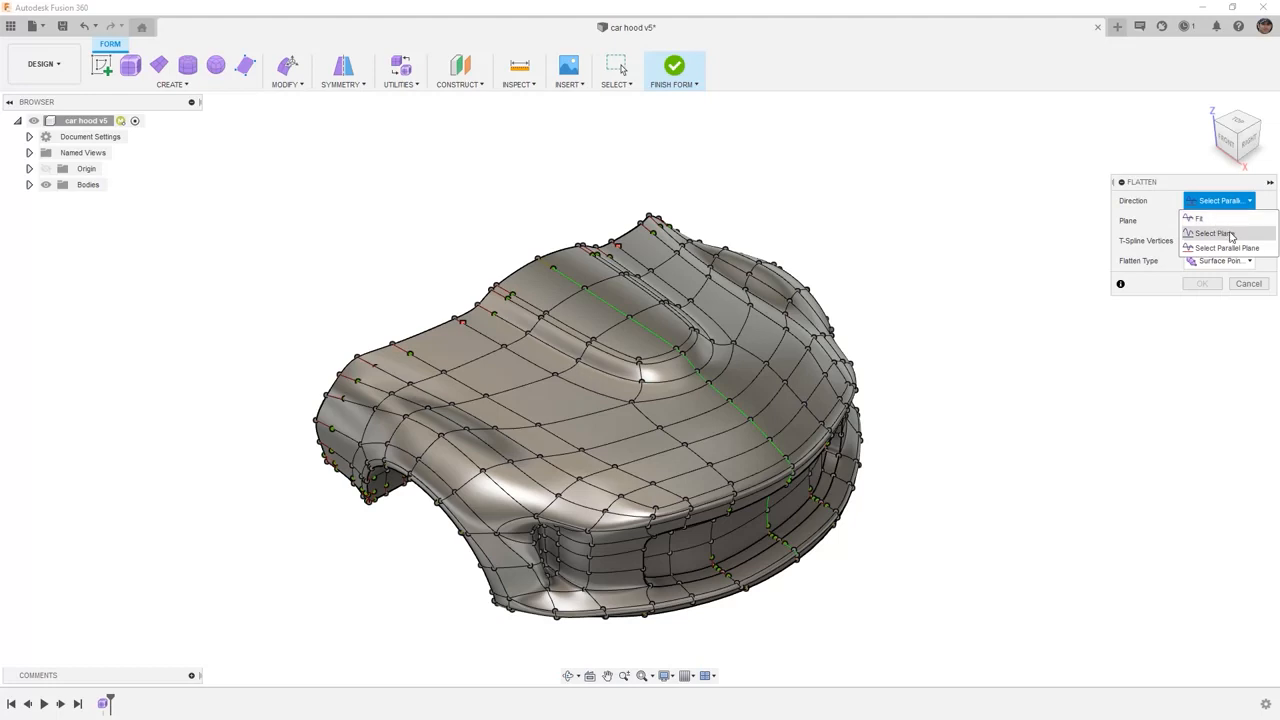
mouse_move(1227, 247)
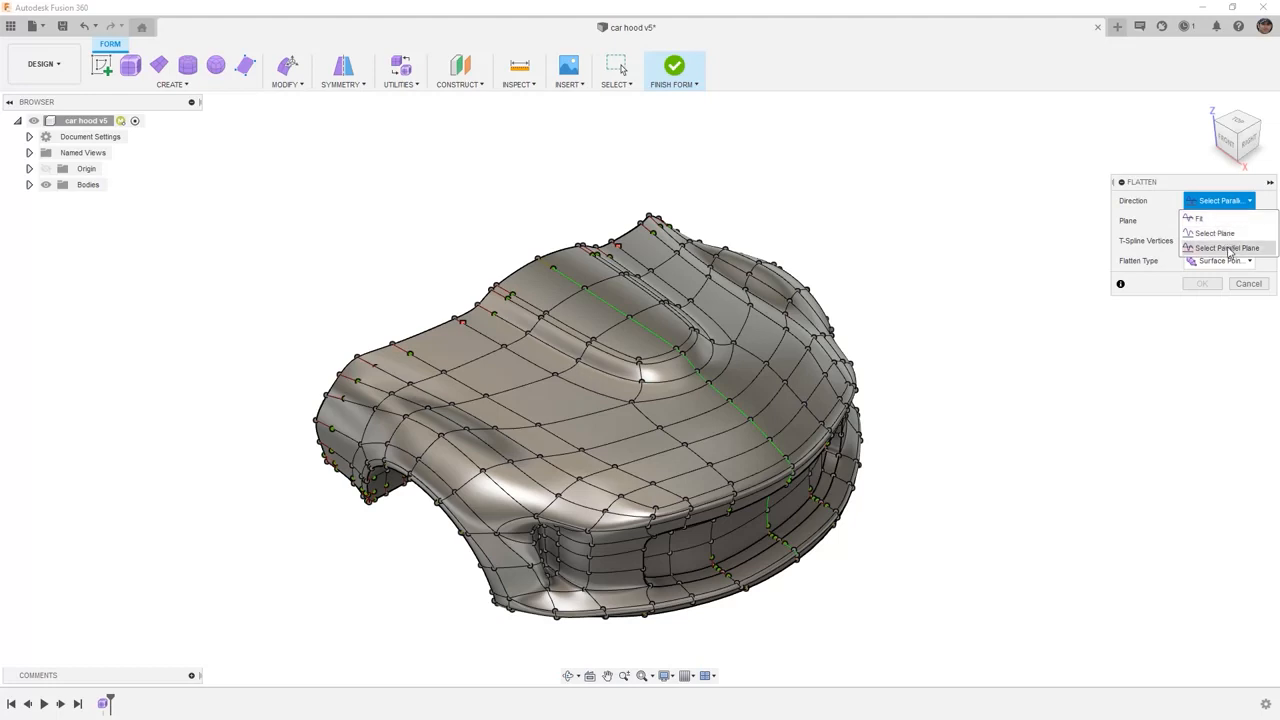
click(1224, 247)
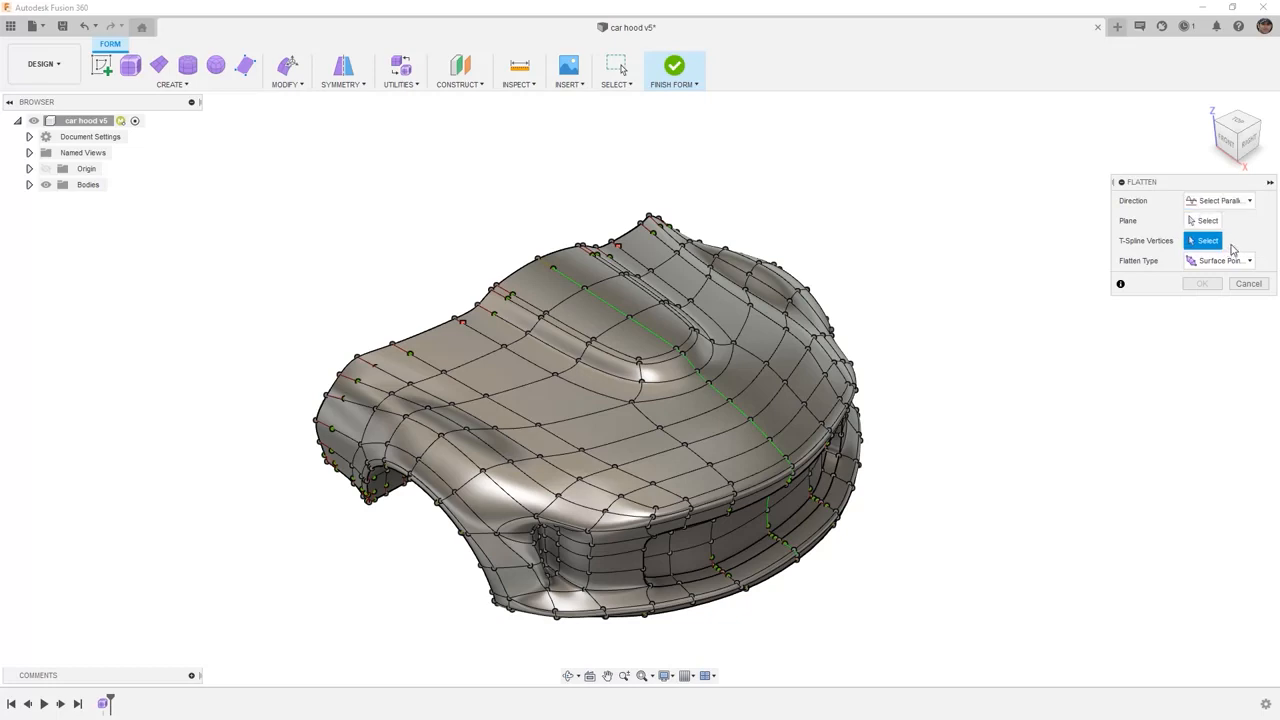
click(1220, 260)
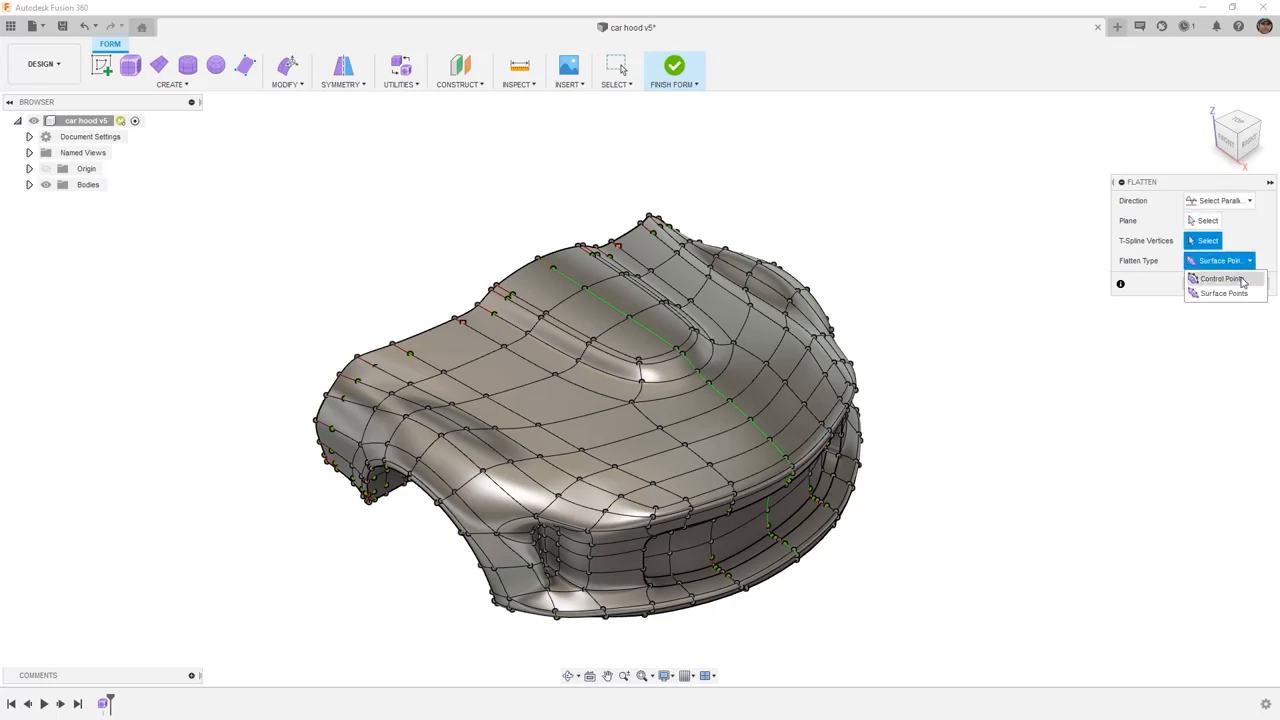
click(1221, 278)
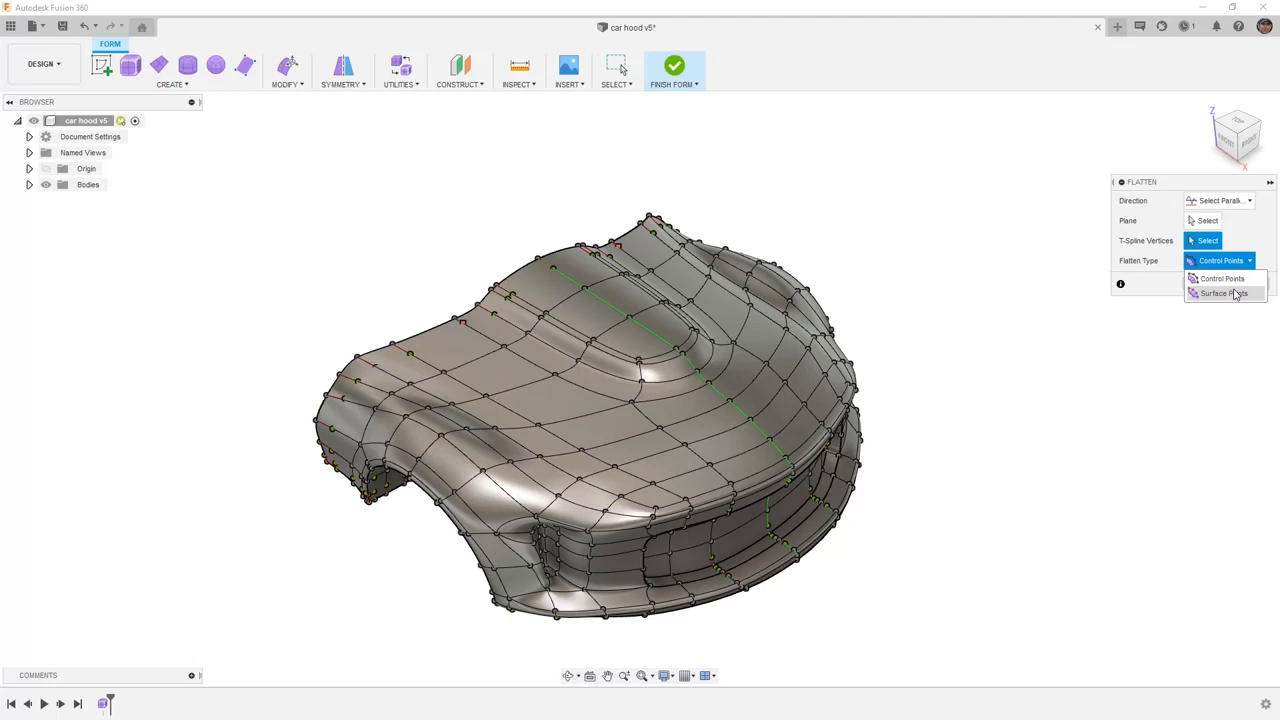
mouse_move(1220, 278)
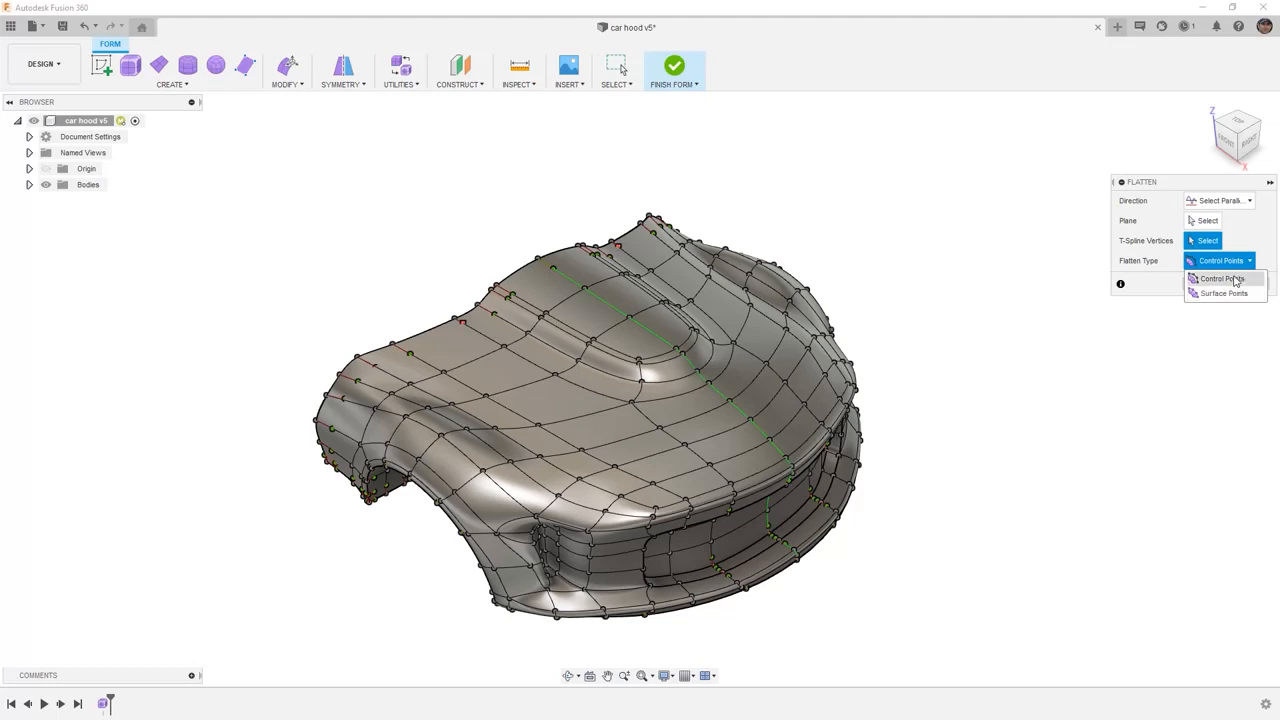
mouse_move(1222, 293)
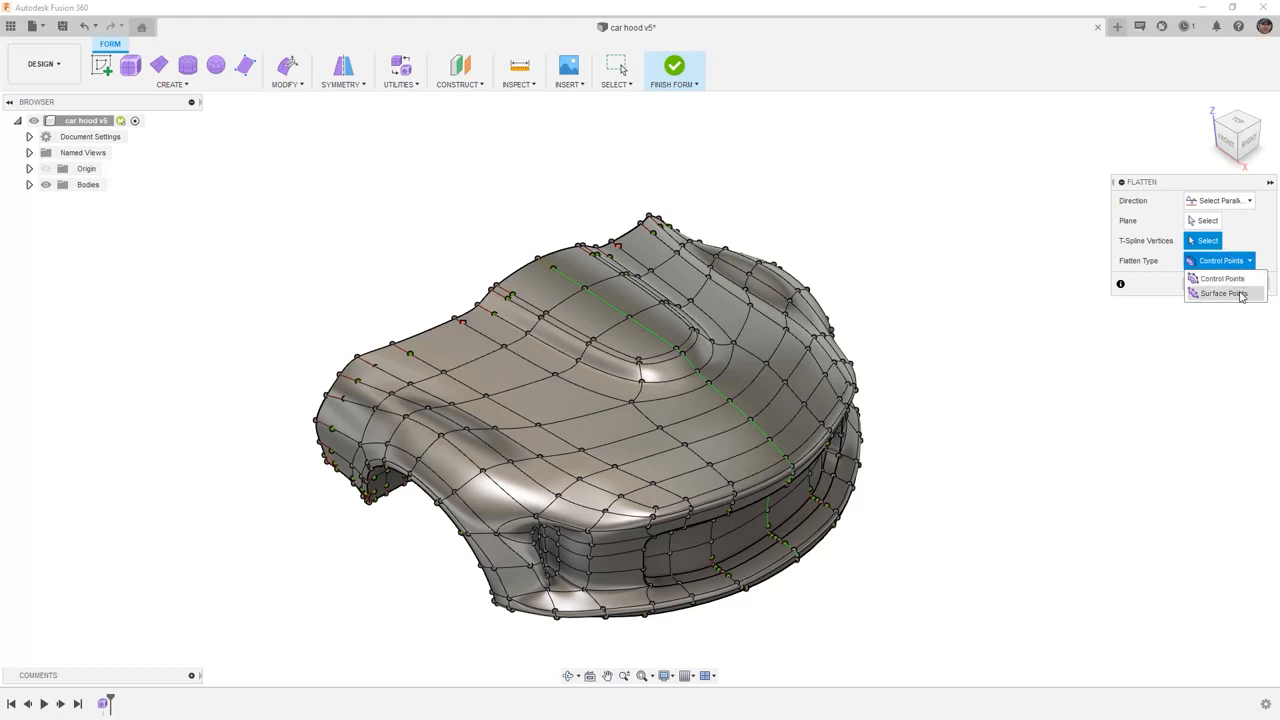
Step: Flatten six grille-opening vertices onto the YZ Plane and apply the operation
click(1220, 293)
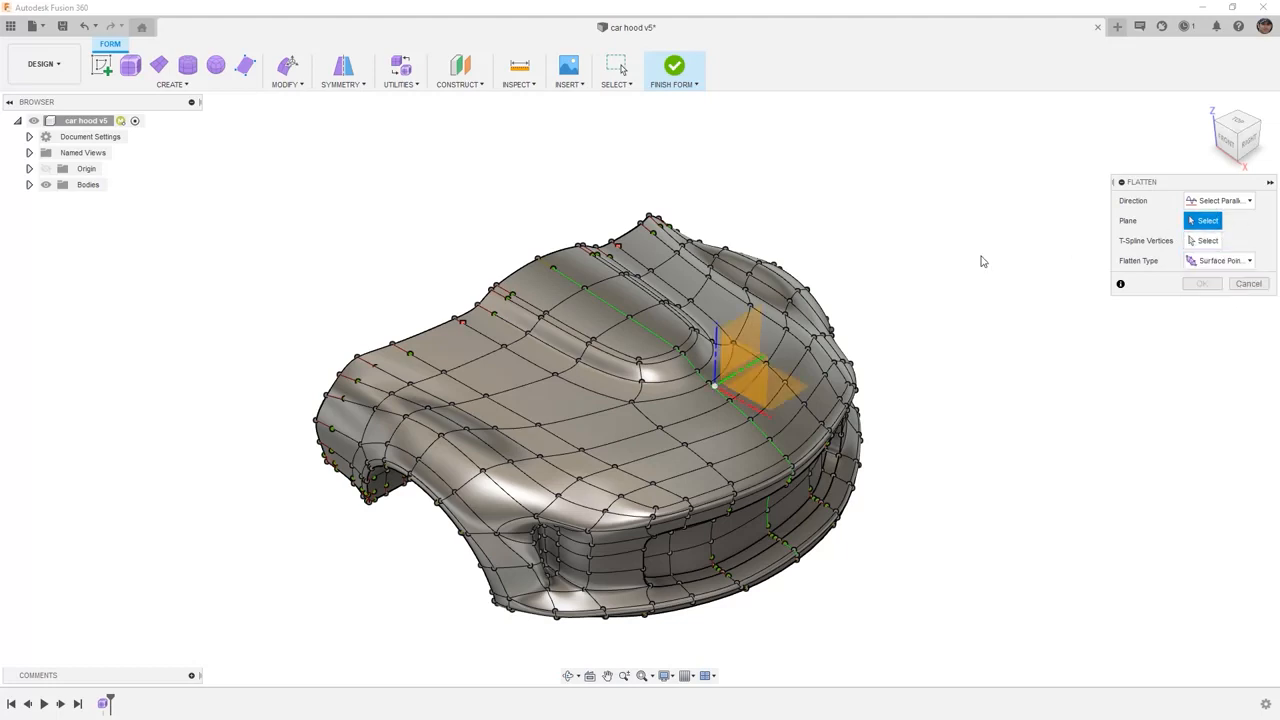
click(745, 335)
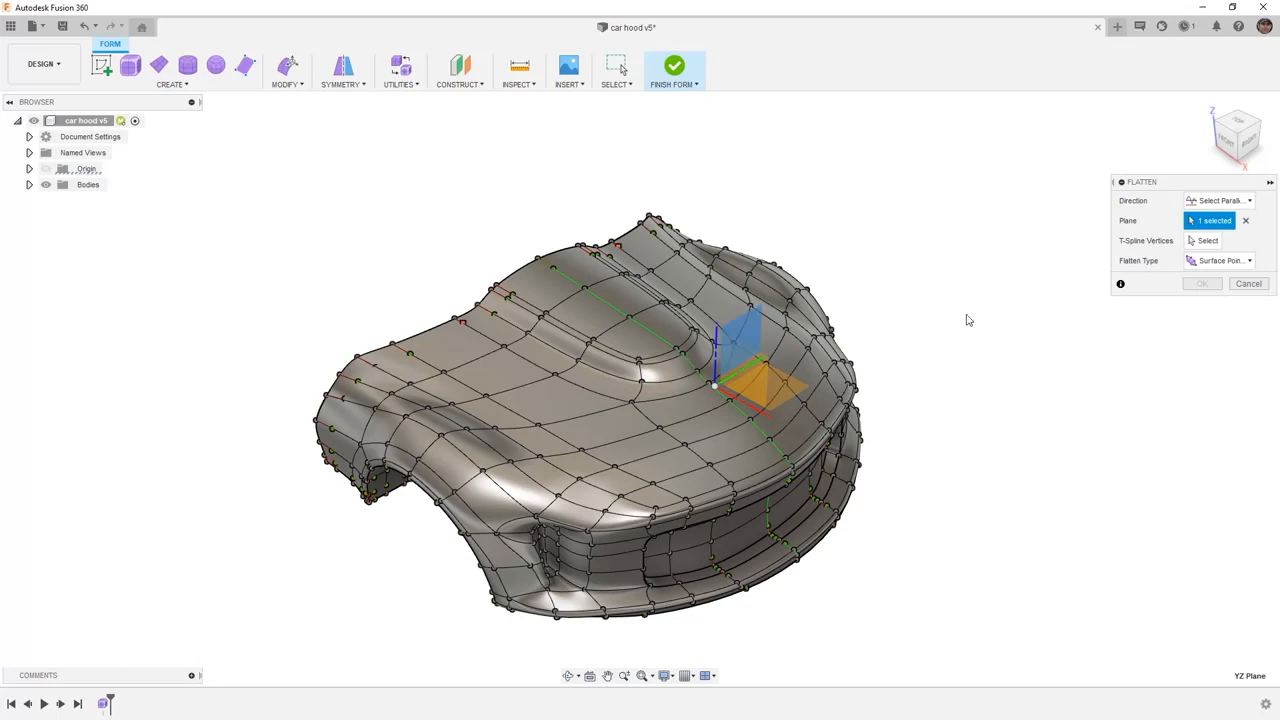
click(1208, 240)
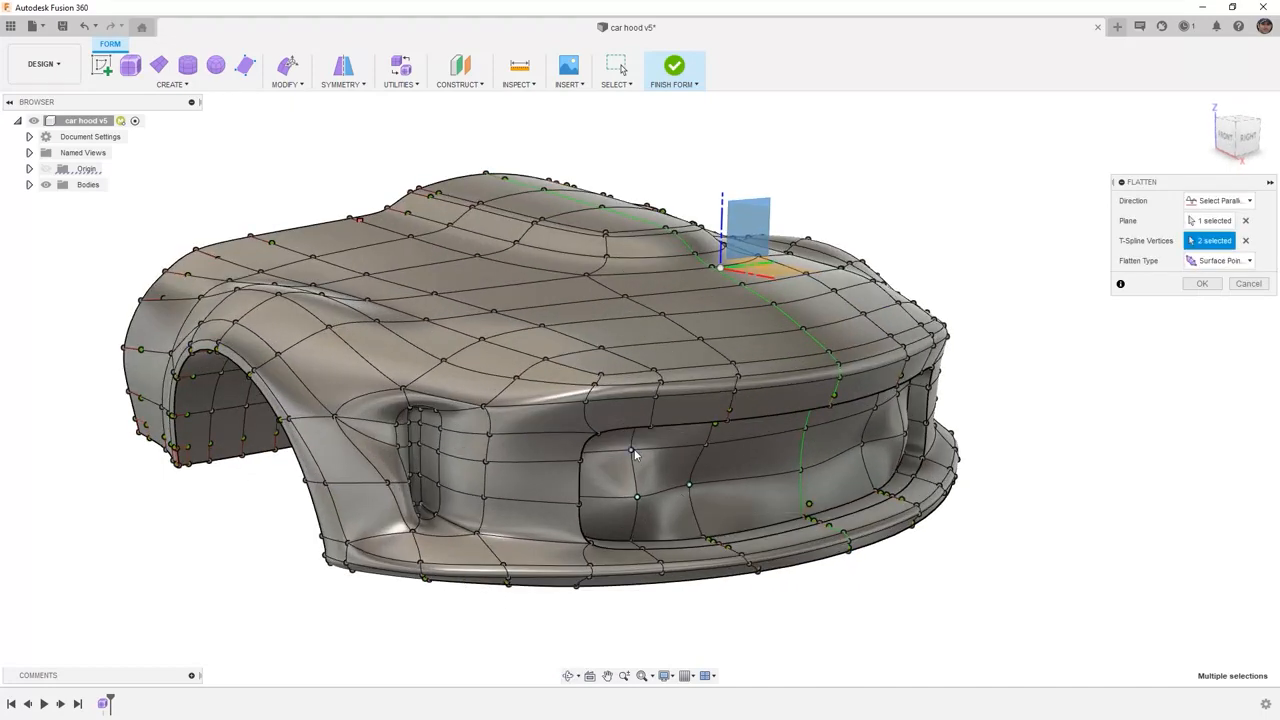
click(785, 500)
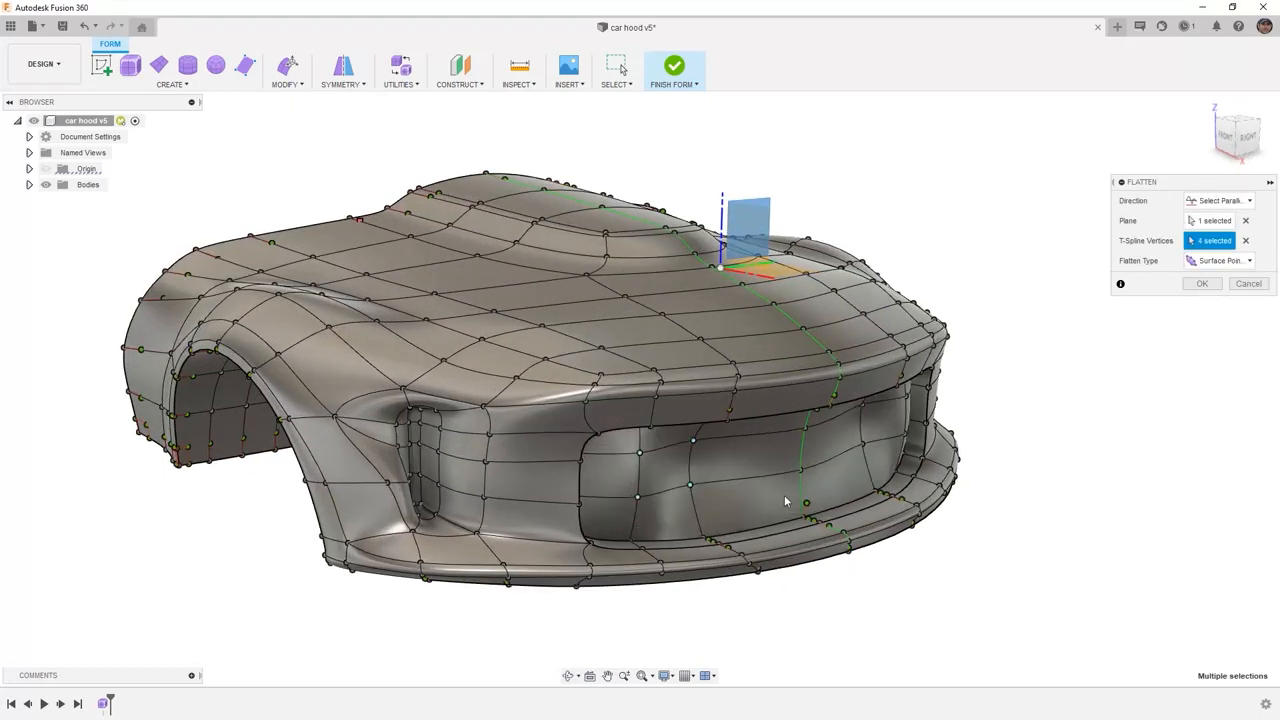
click(1248, 260)
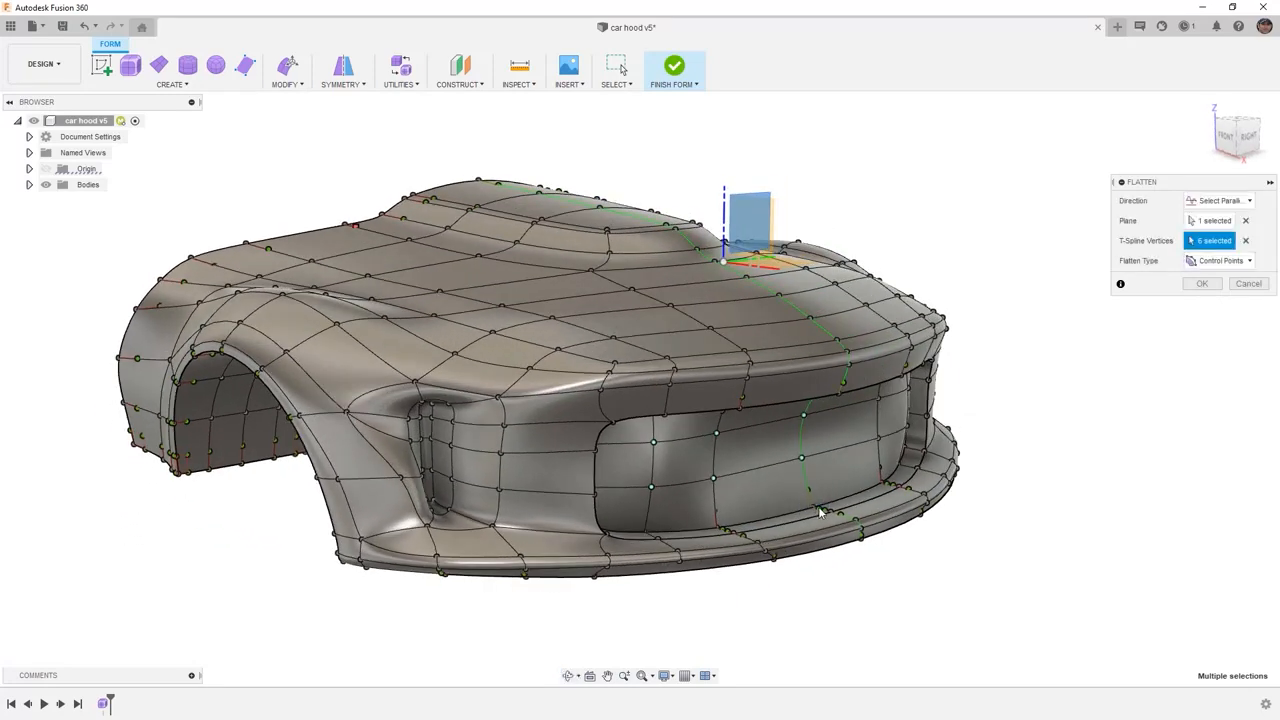
click(800, 513)
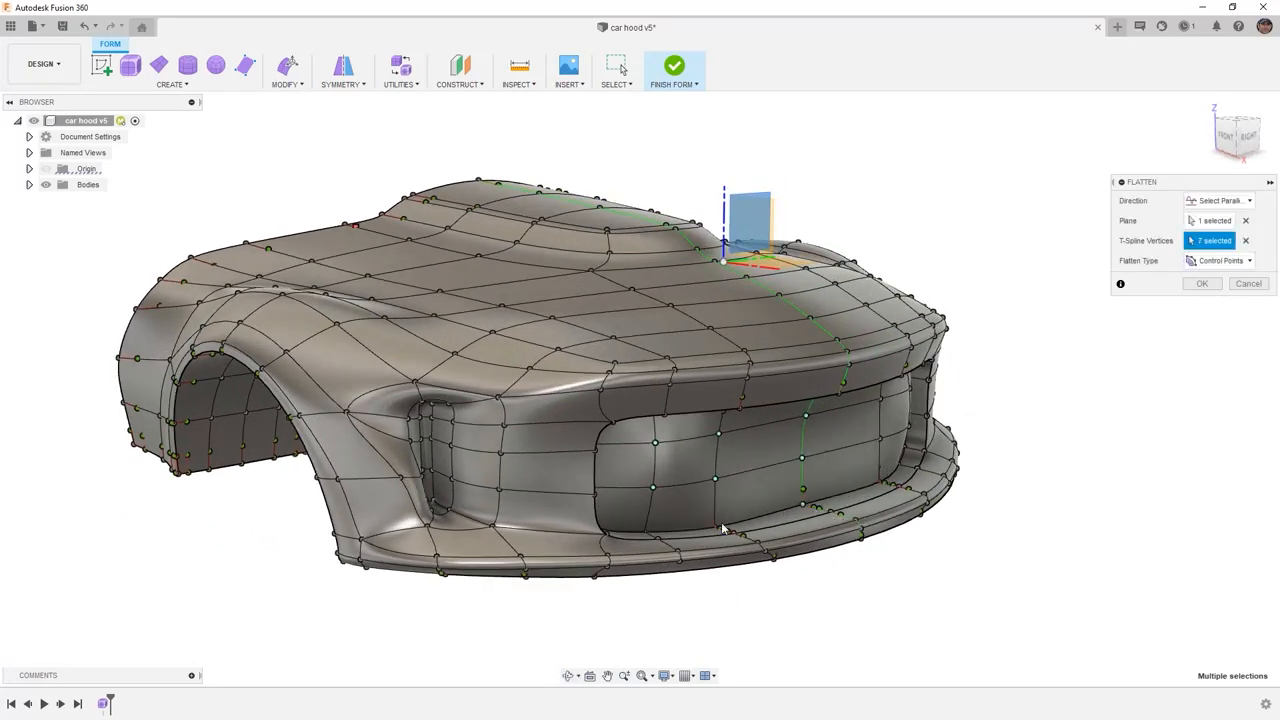
click(645, 535)
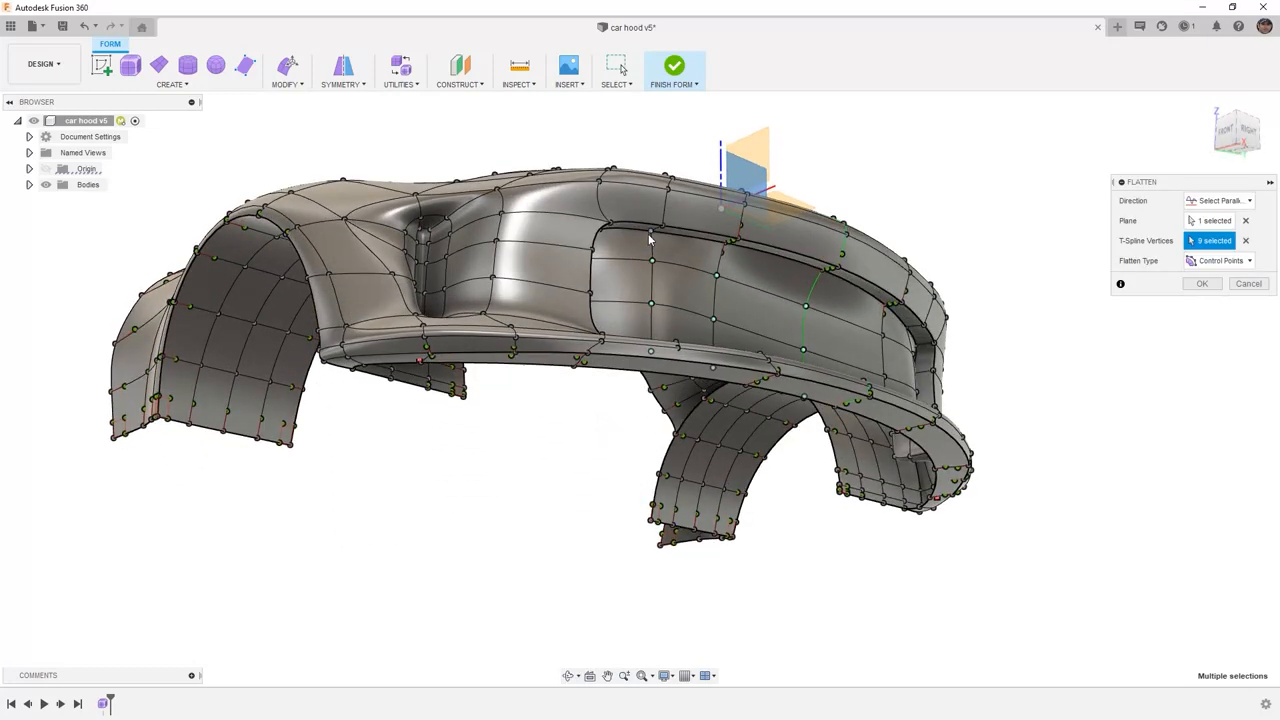
click(805, 290)
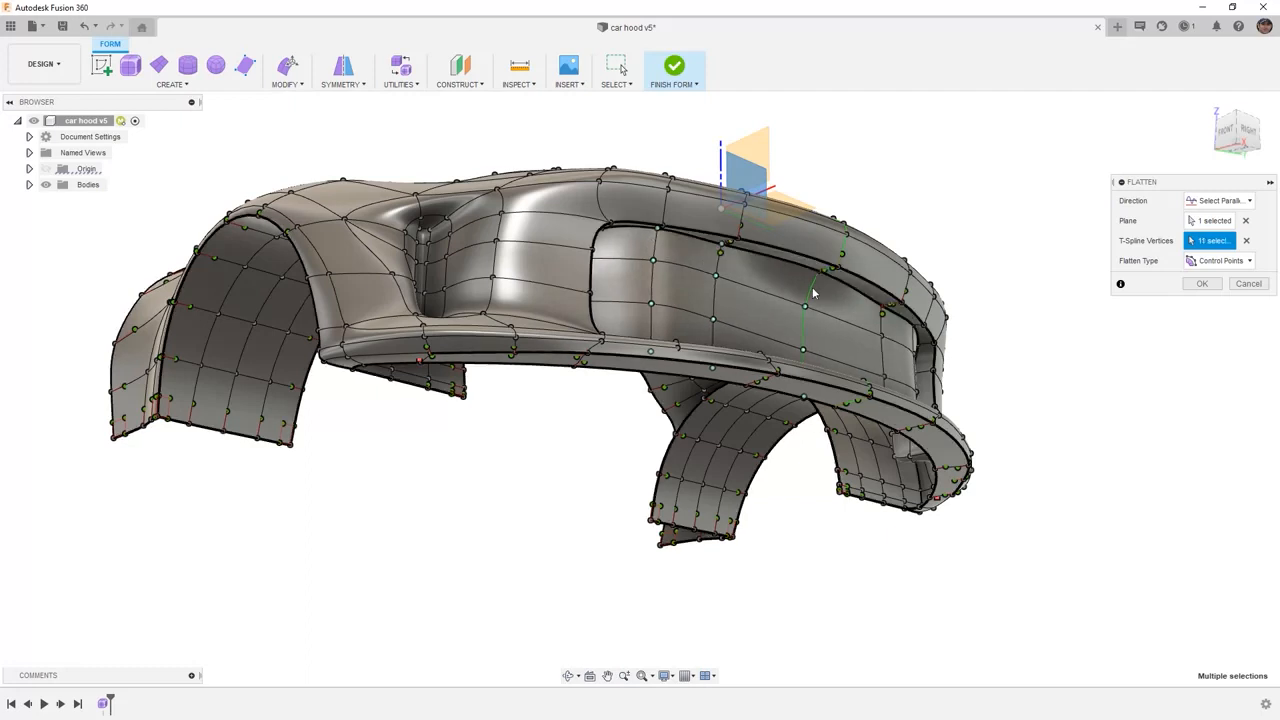
click(885, 315)
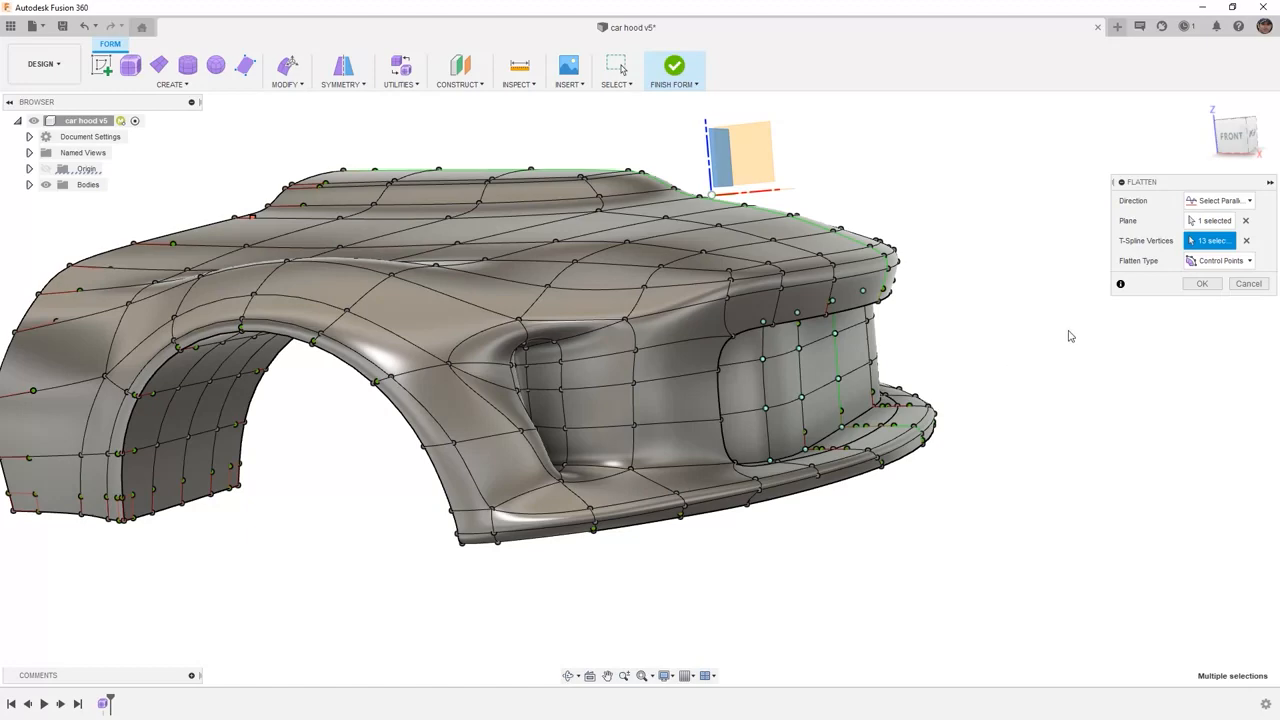
click(1201, 283)
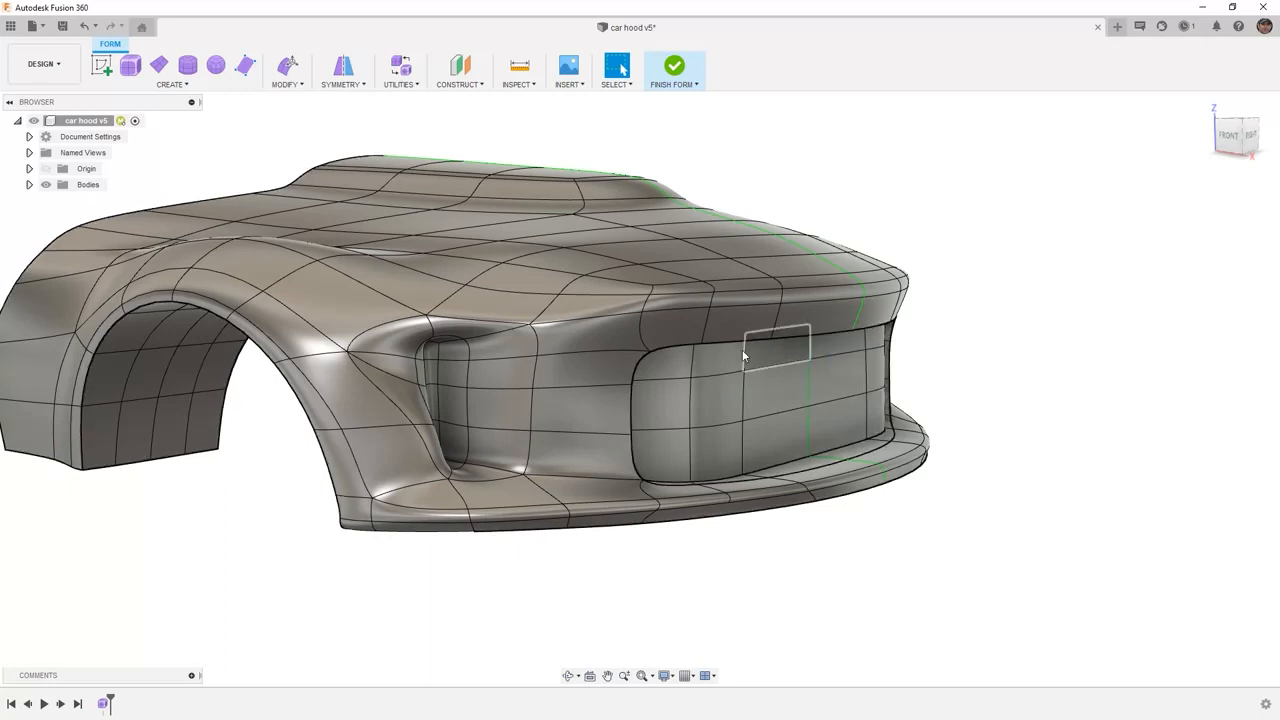
Step: Select the grille back-wall faces and drag them deeper into the hood with Edit Form
click(650, 390)
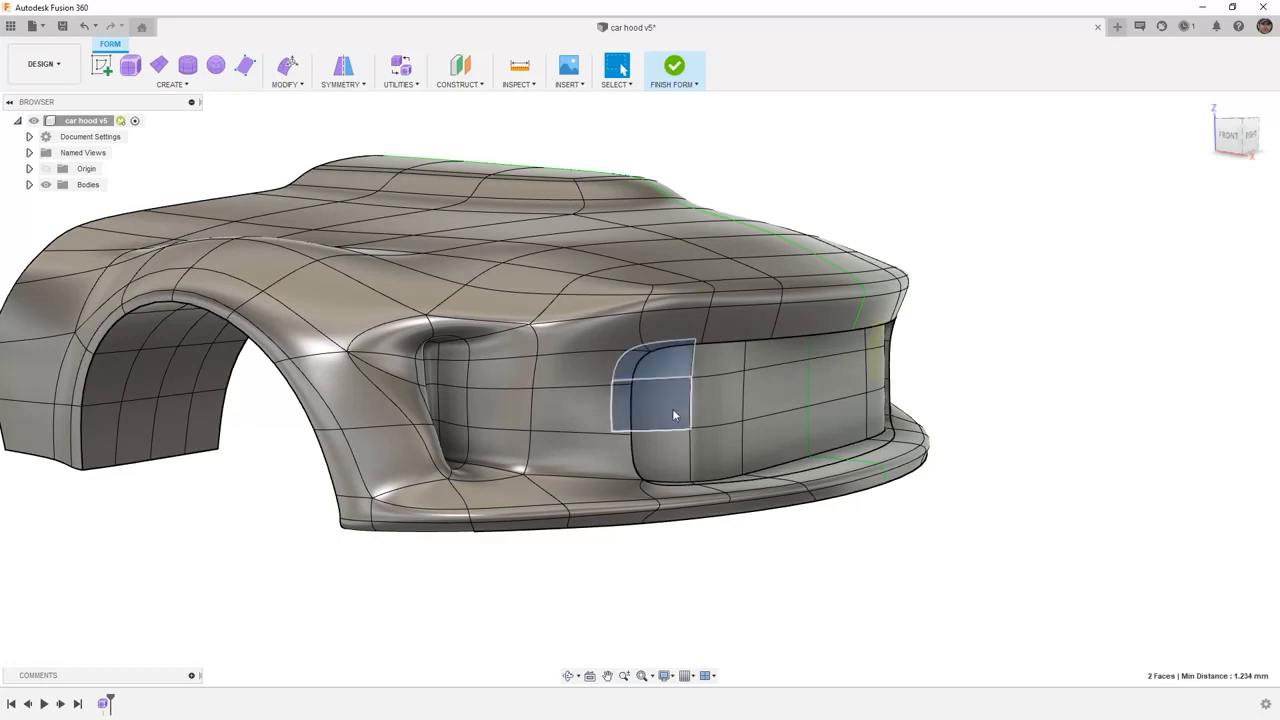
click(725, 365)
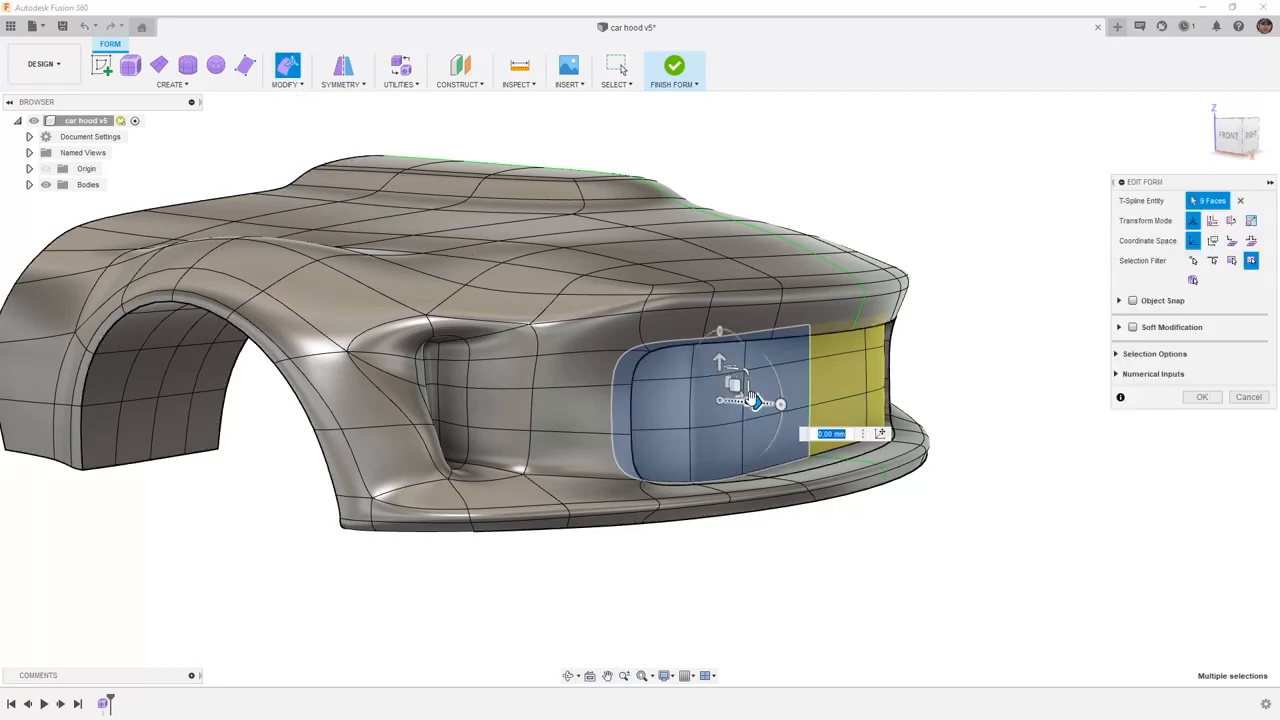
drag(780, 403, 720, 400)
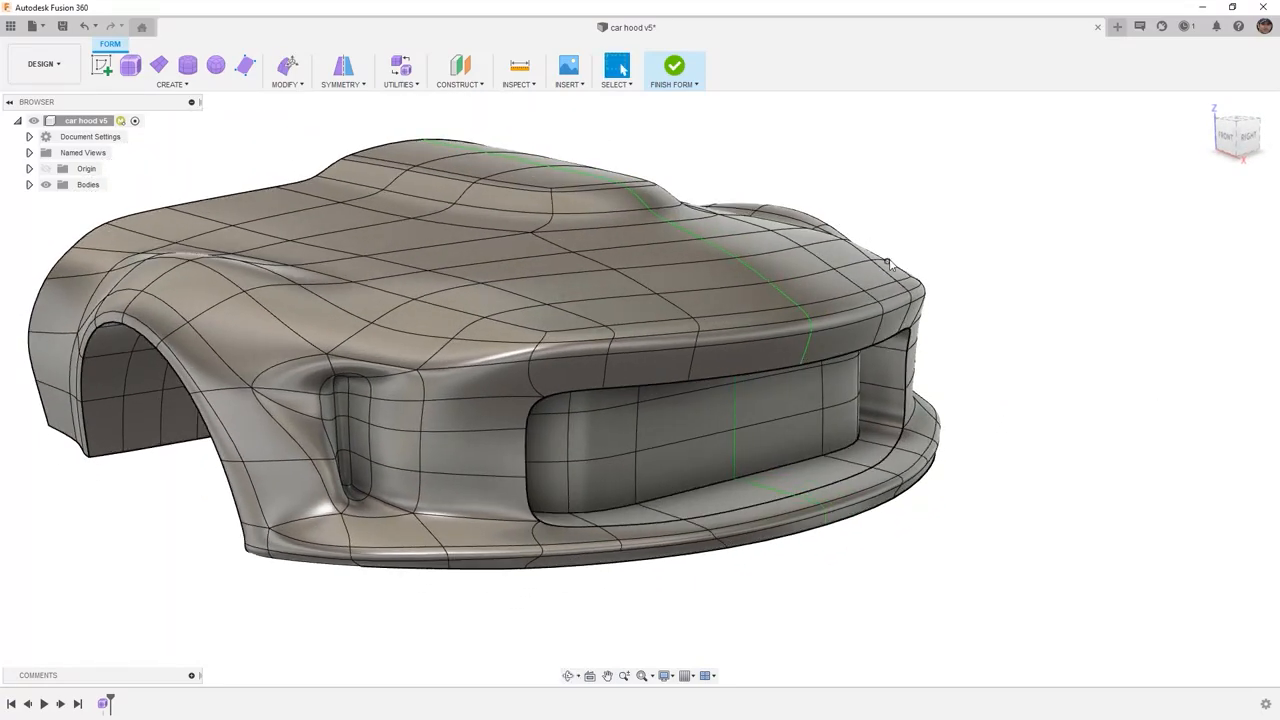
Step: Finish the form and view the hood's front with its grille opening
click(674, 66)
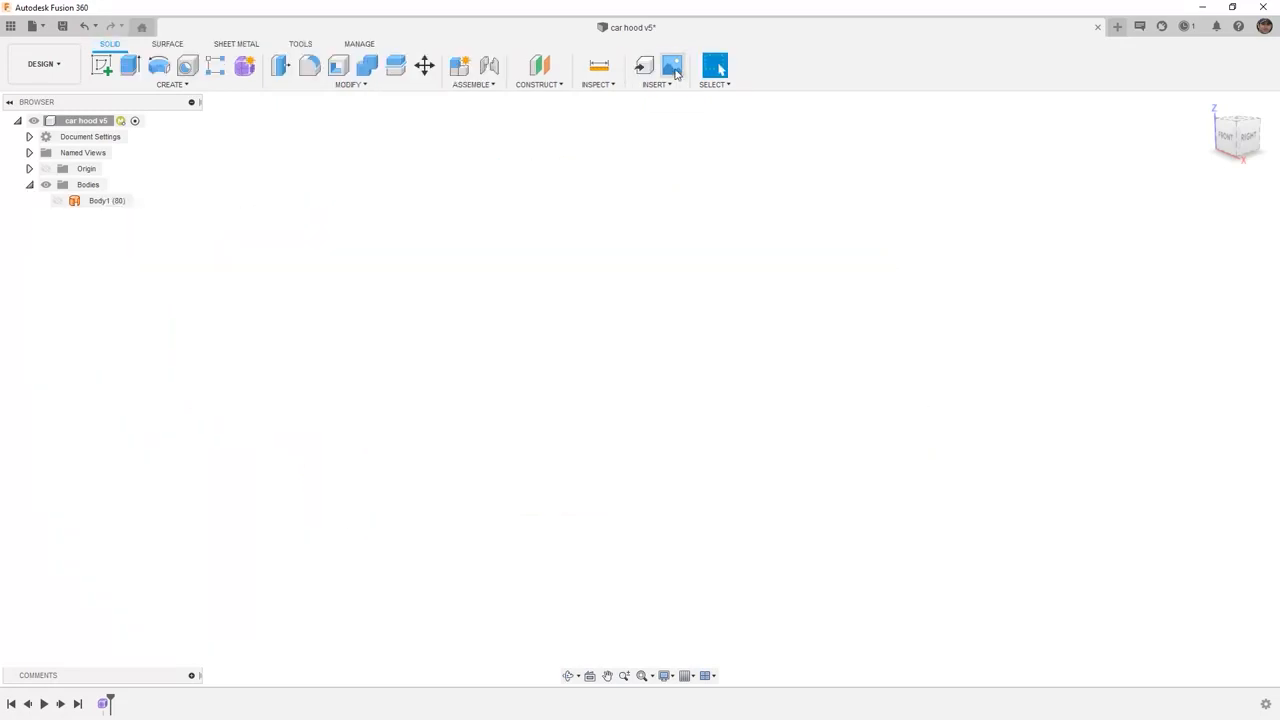
click(58, 201)
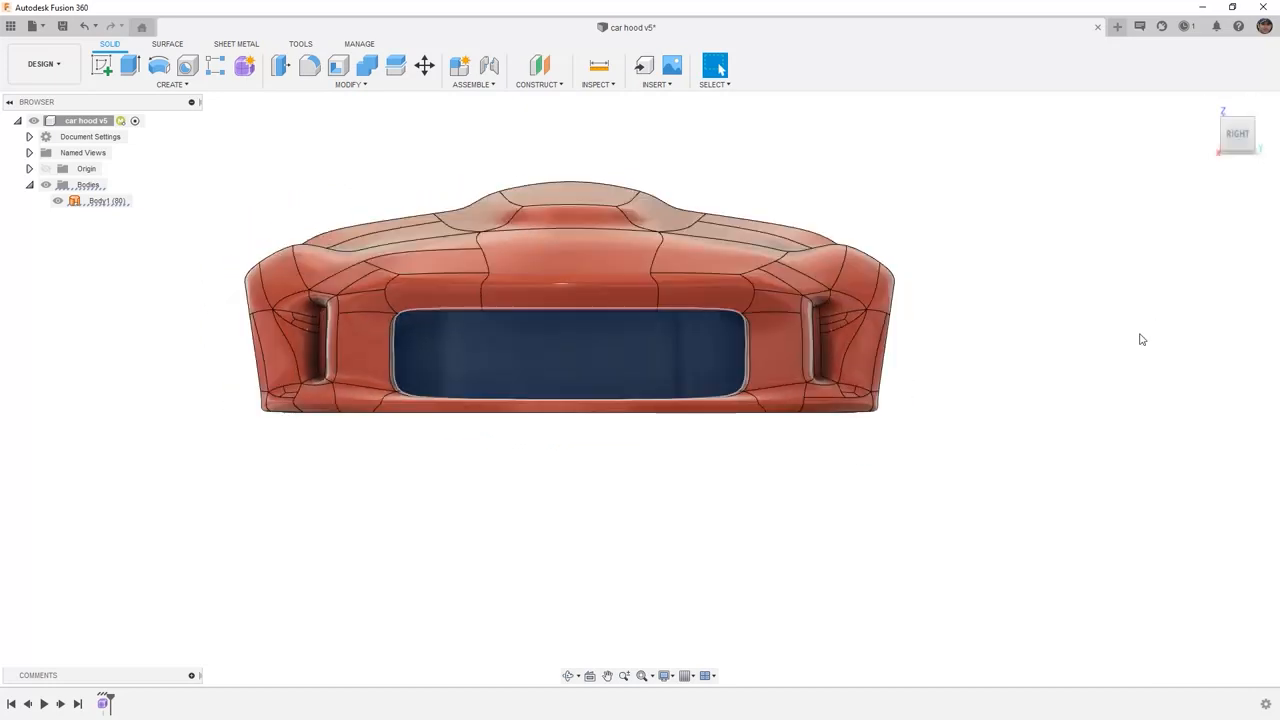
click(654, 507)
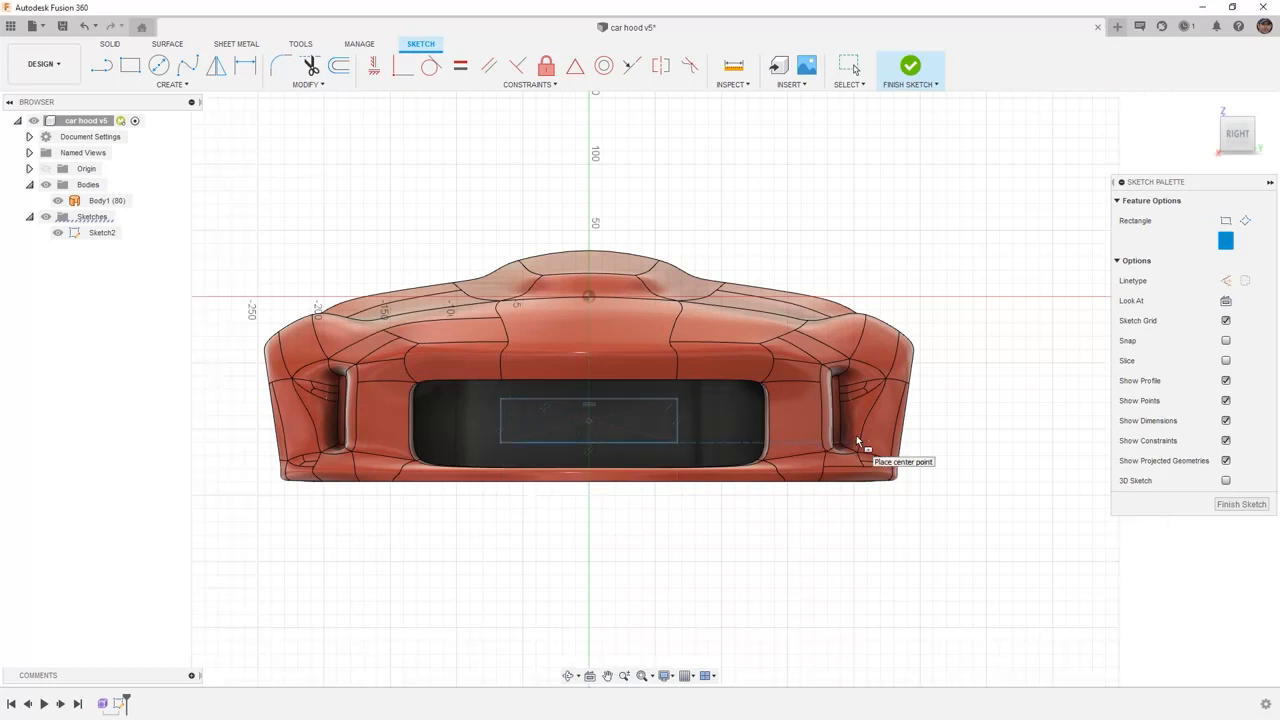
mouse_move(583, 178)
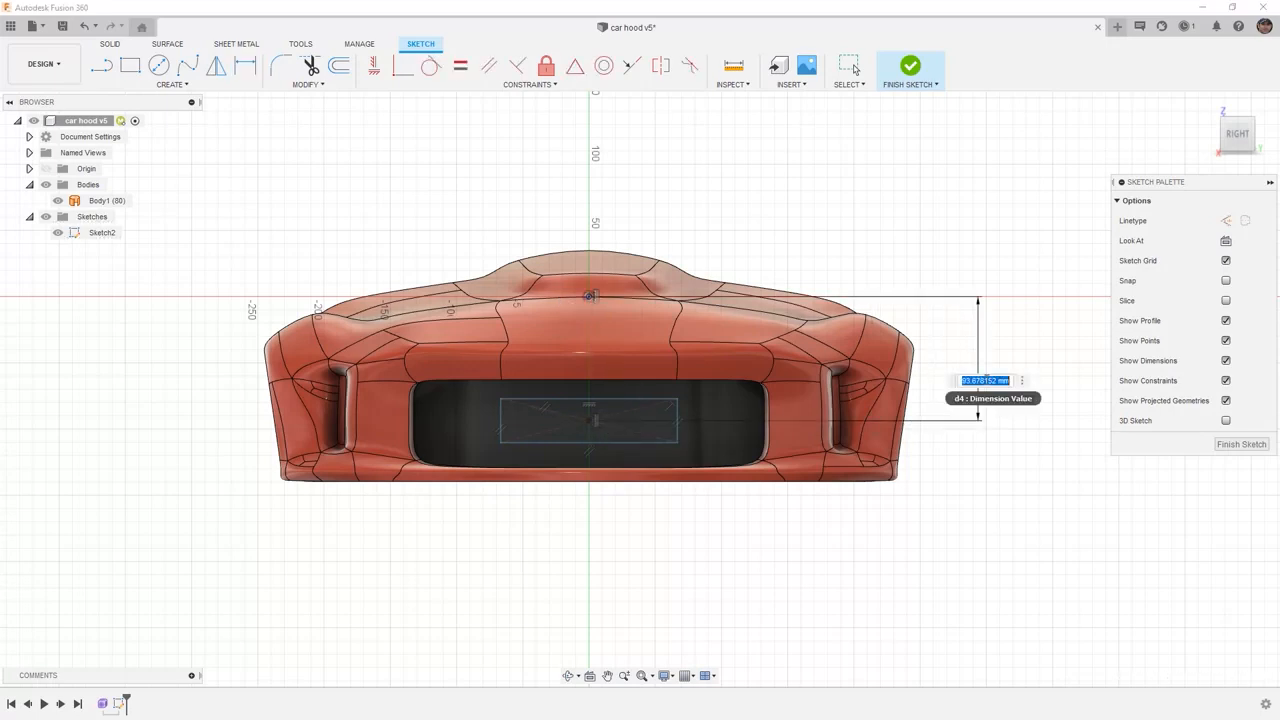
Step: Confirm the 95 mm height and the width dimensions of the grille rectangle
text(95)
key(Return)
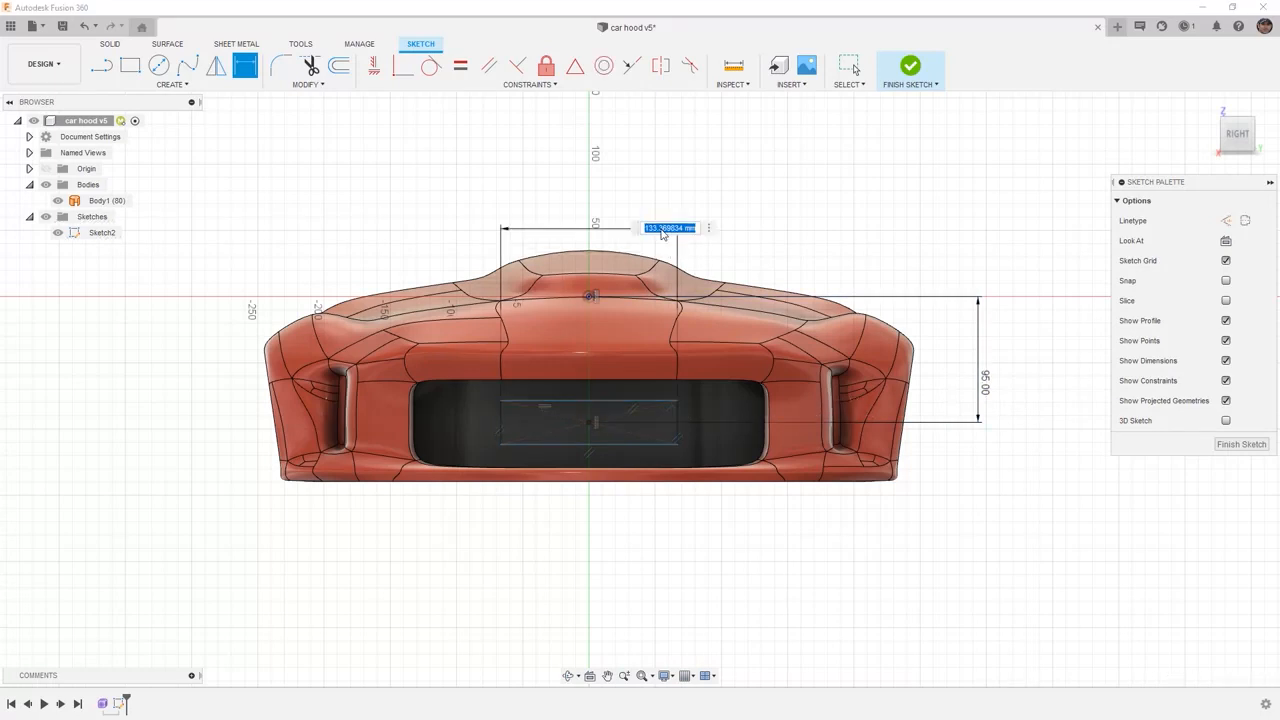
key(Return)
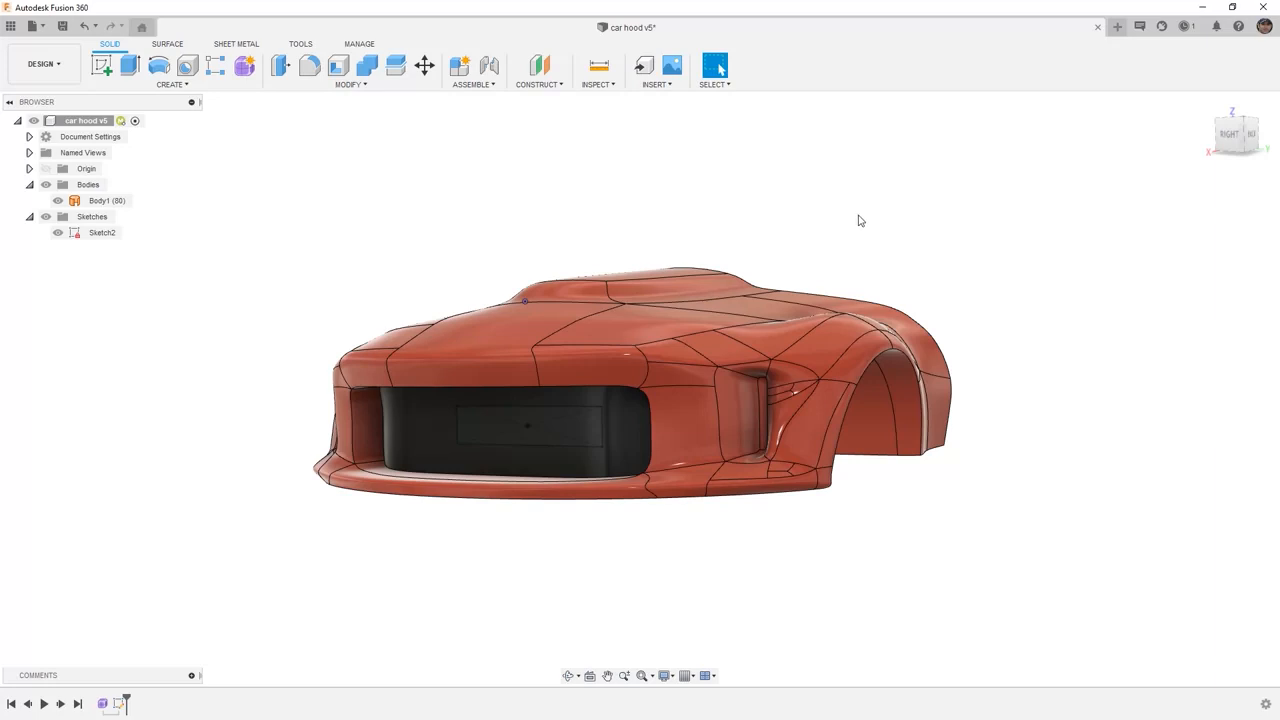
Step: Extrude the grille rectangle 100 mm as a new body and clear the selection
click(130, 65)
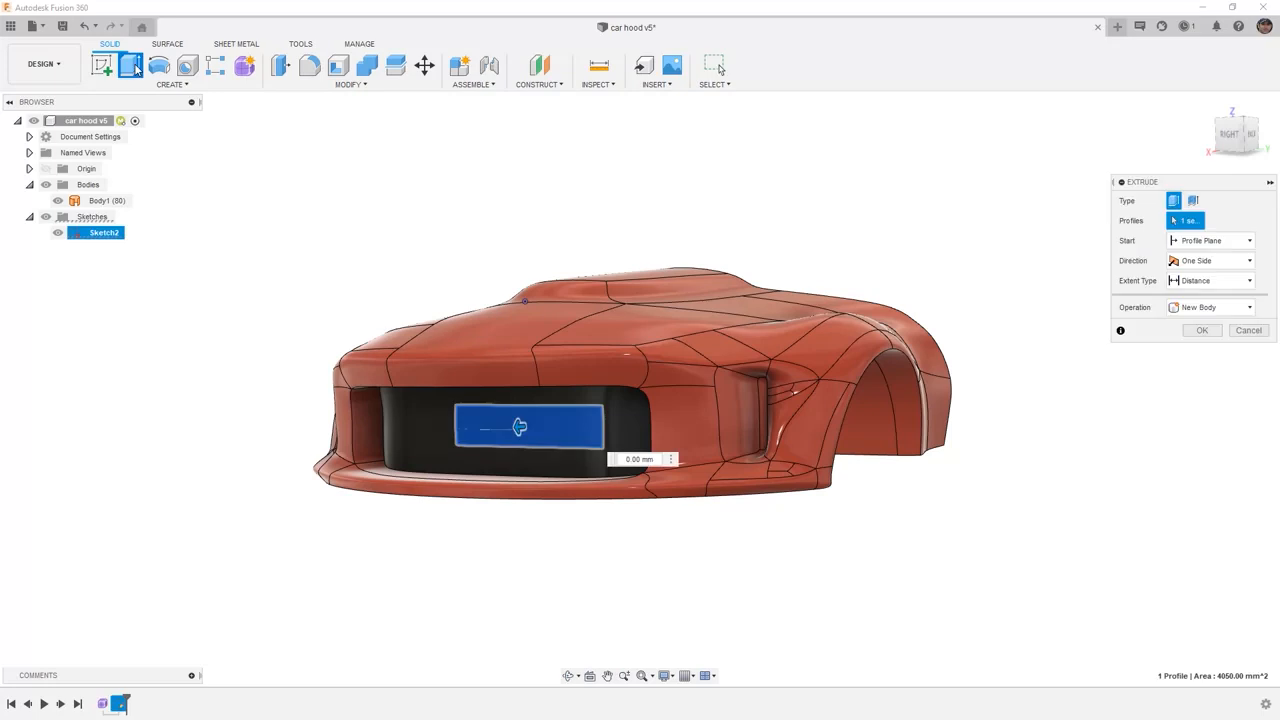
drag(520, 427, 400, 438)
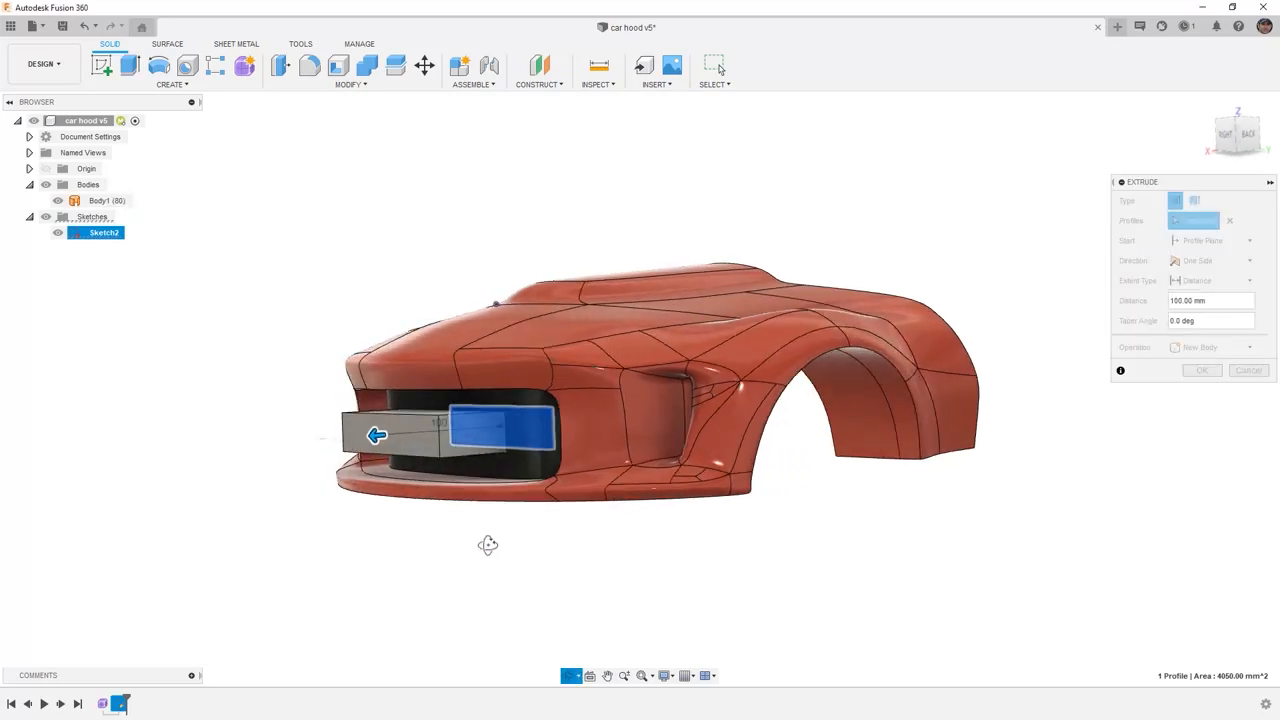
click(1201, 370)
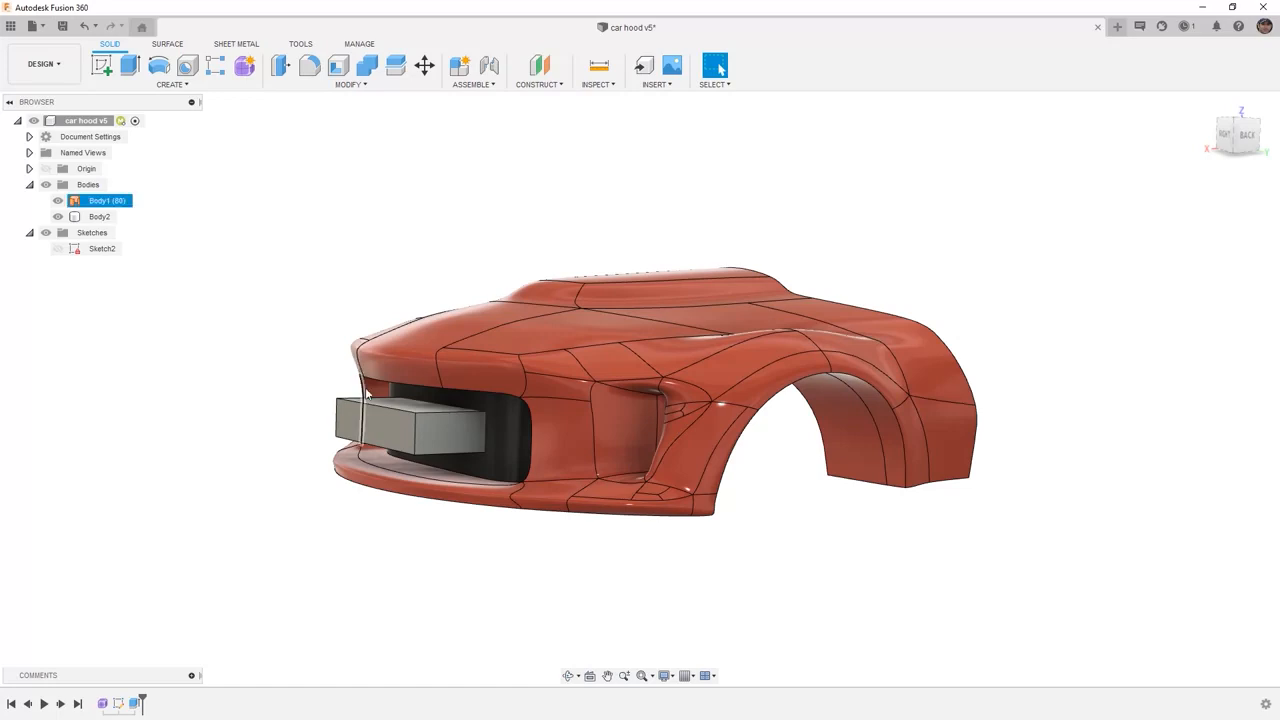
click(99, 216)
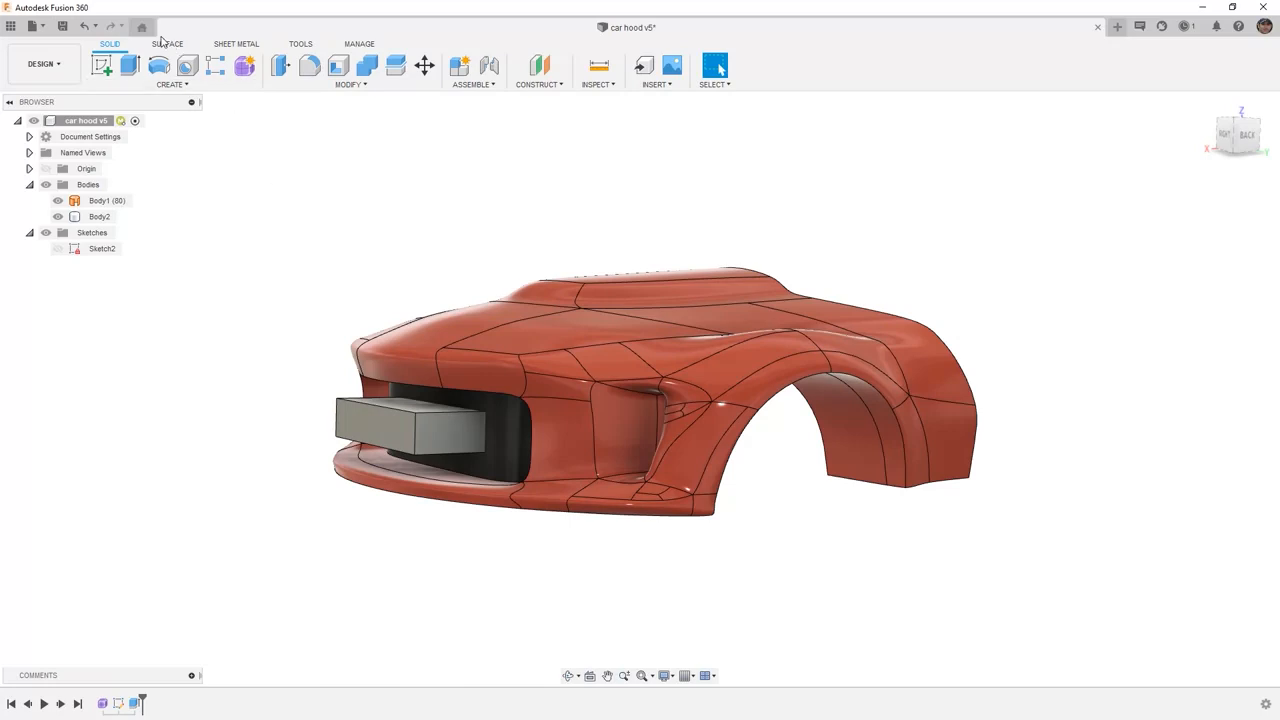
Step: Offset the grille opening's back face 20 mm inward as a new surface
click(157, 84)
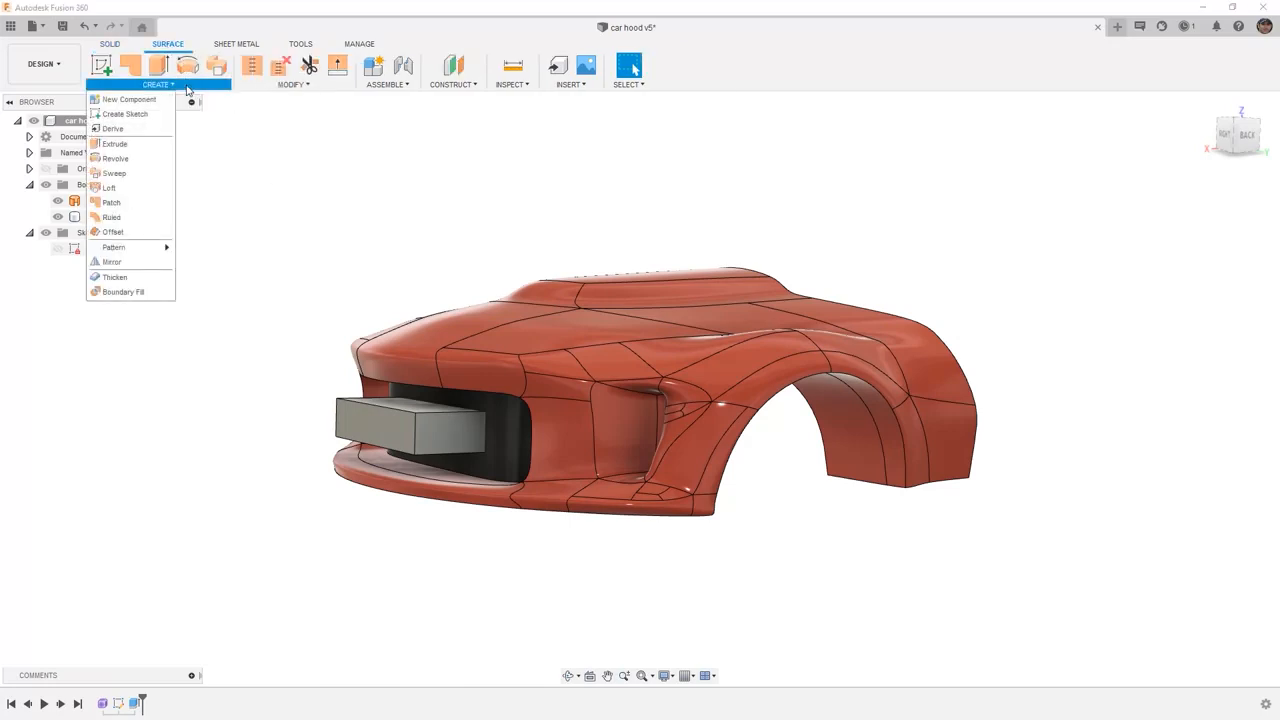
click(111, 232)
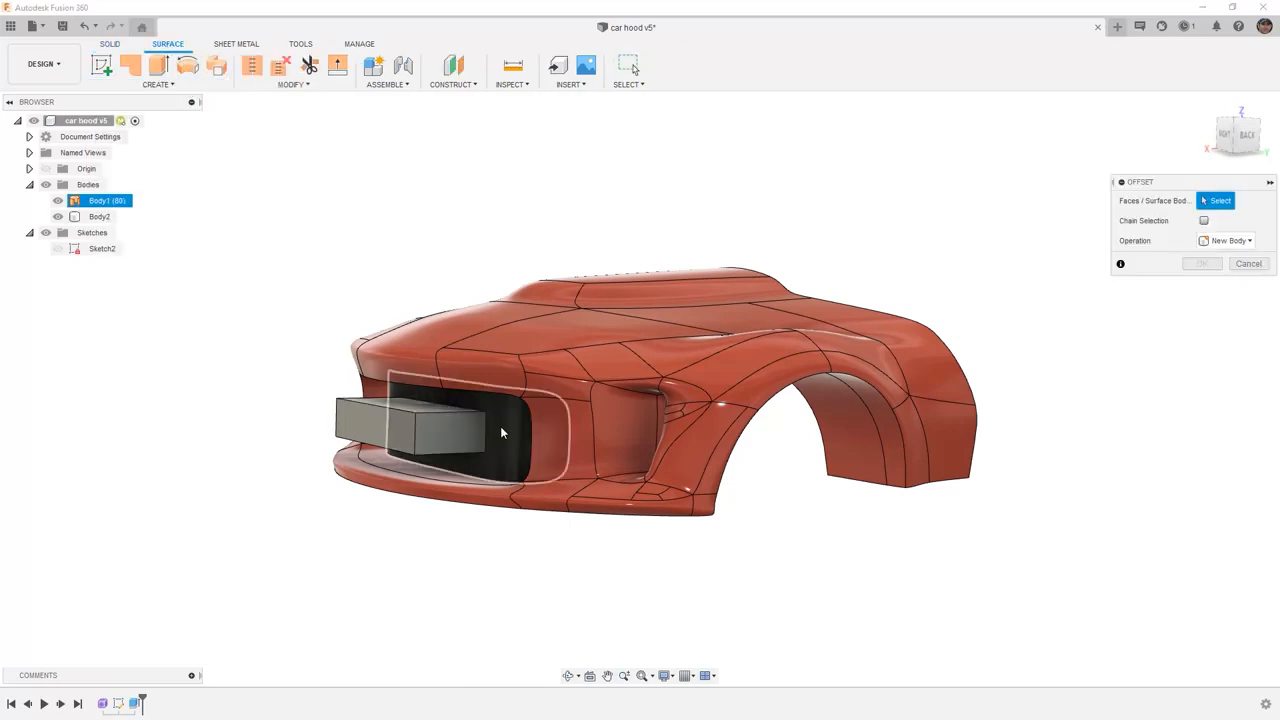
click(500, 432)
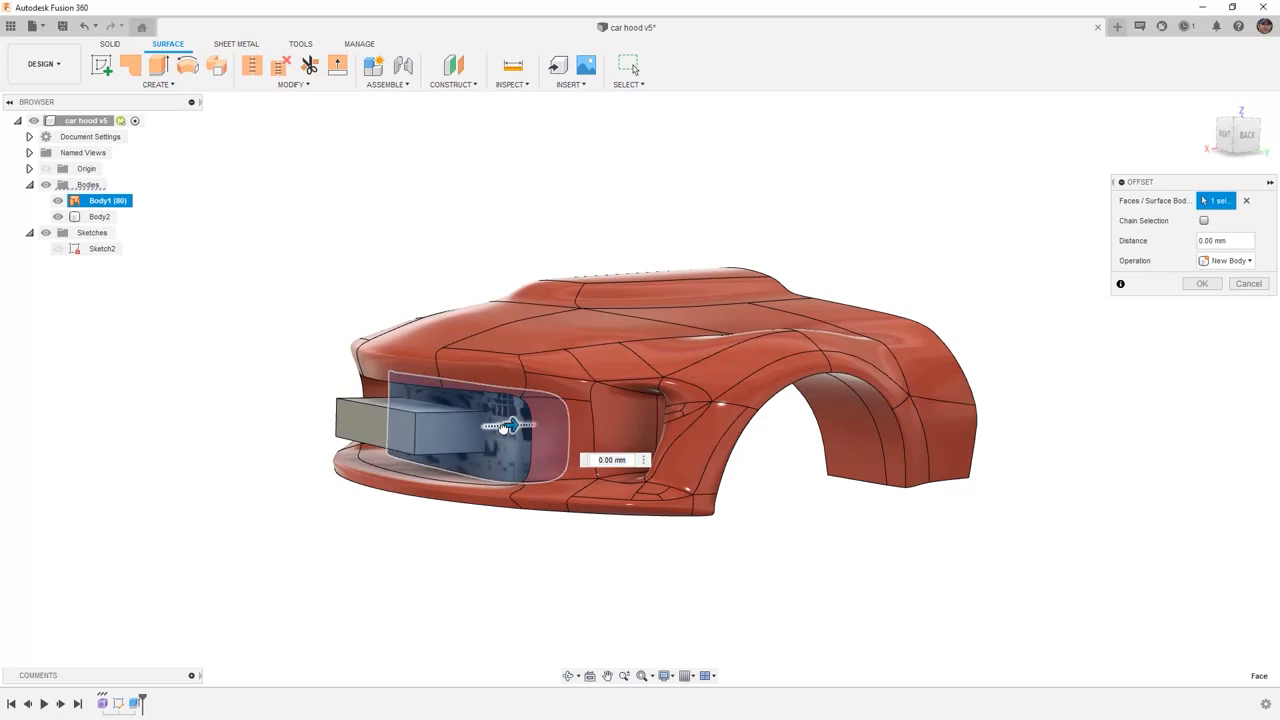
drag(510, 426, 467, 427)
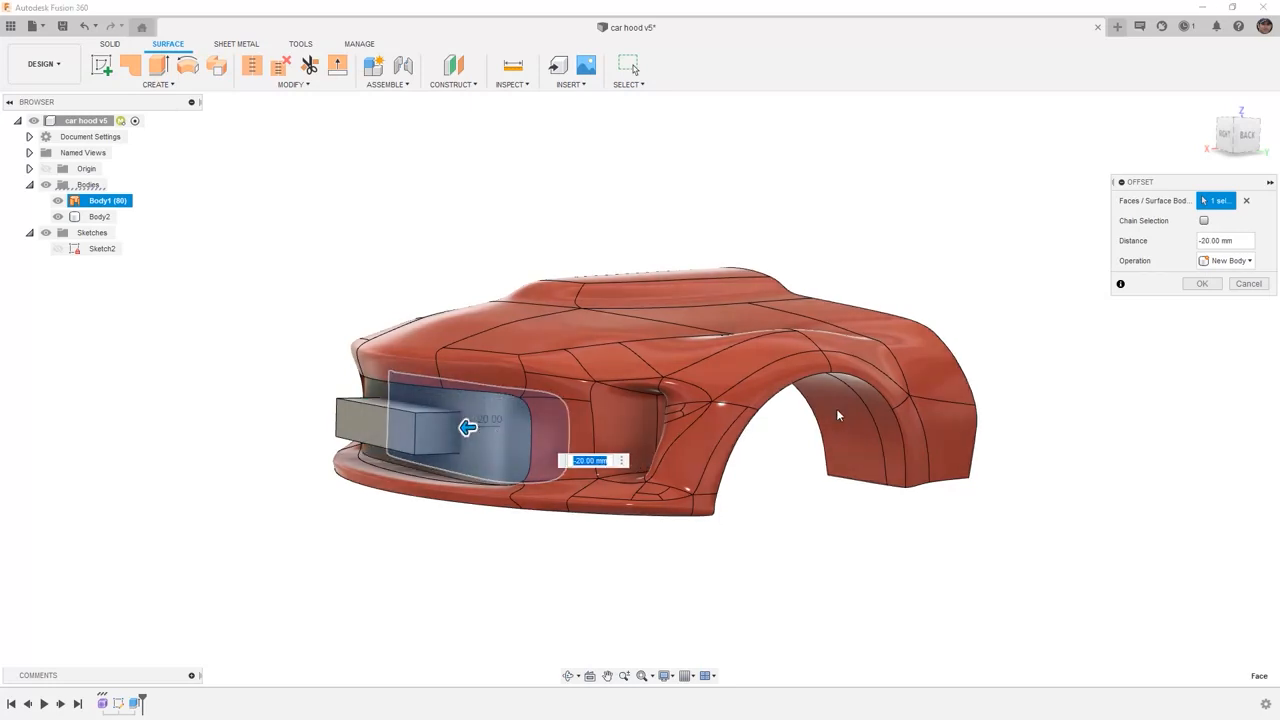
click(1201, 283)
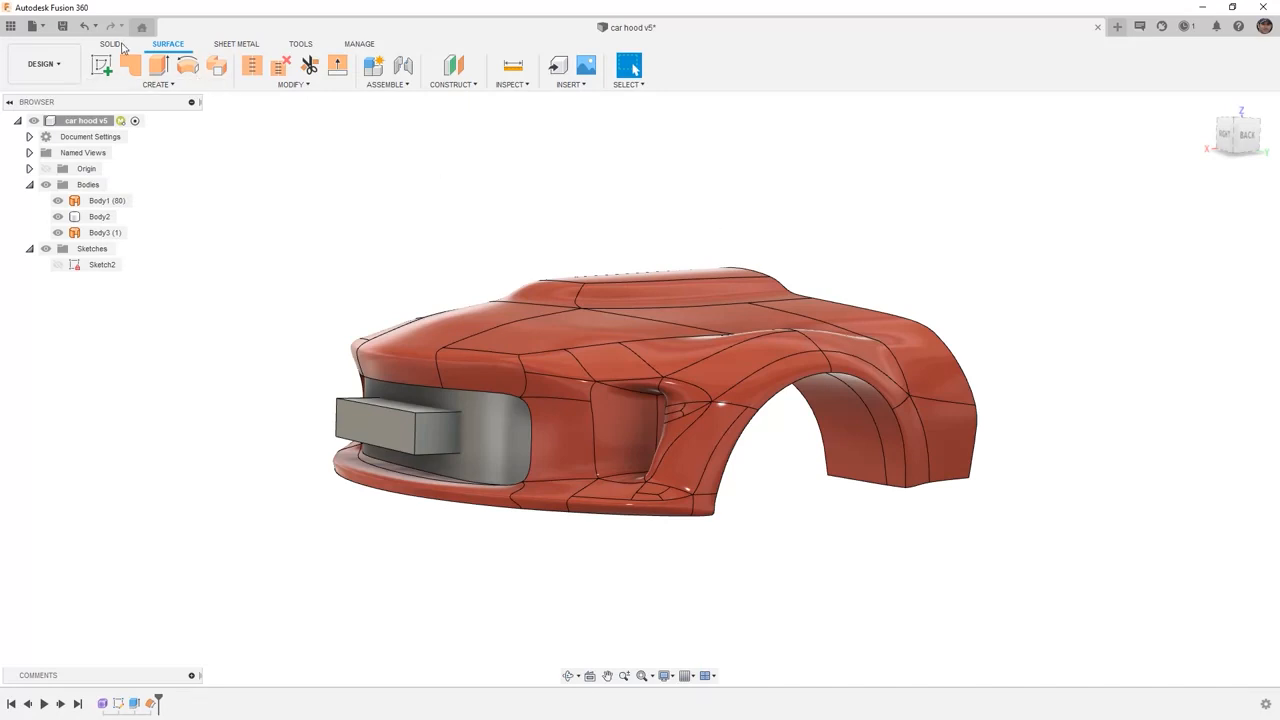
Step: Split the grille insert with the block and hide the original block body
click(350, 84)
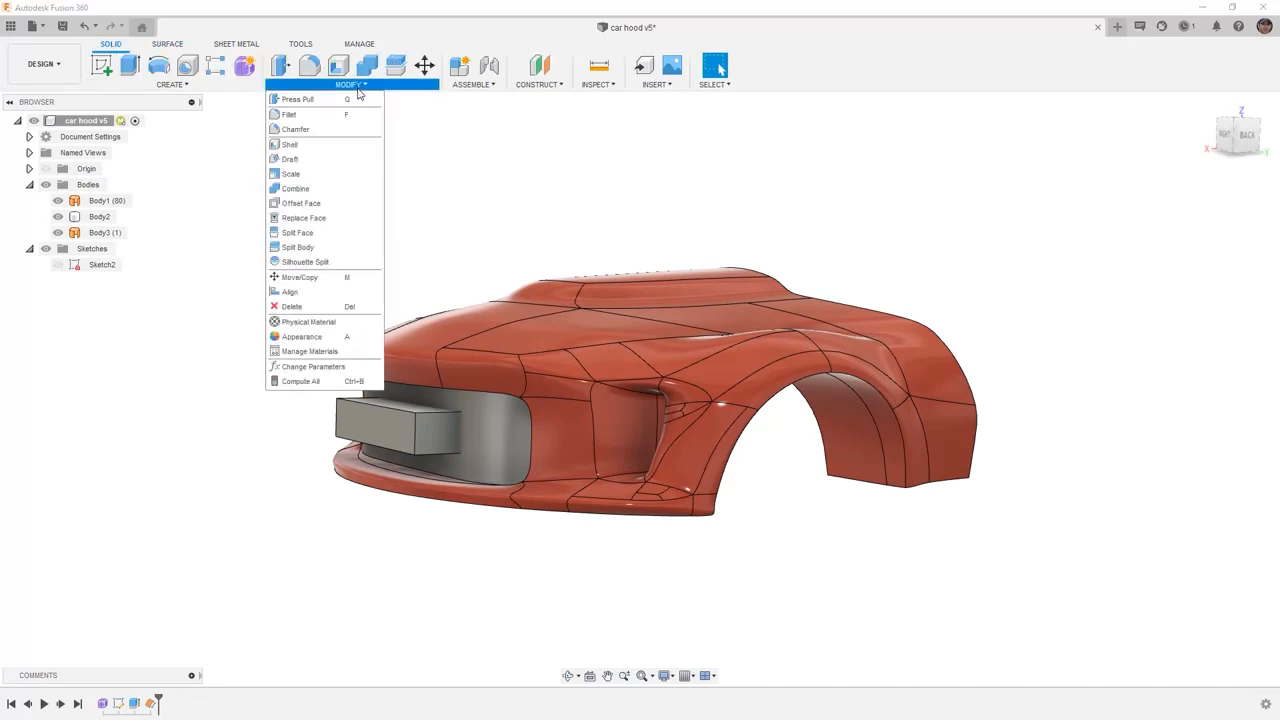
click(297, 247)
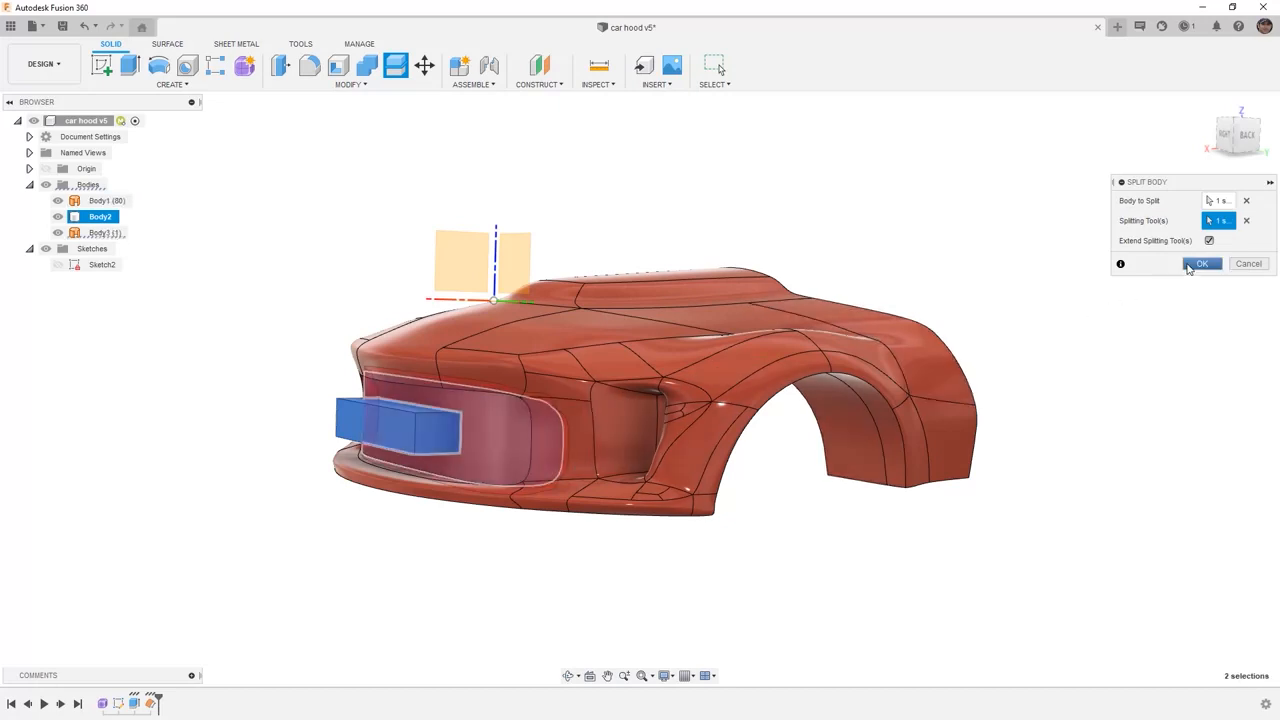
click(1202, 263)
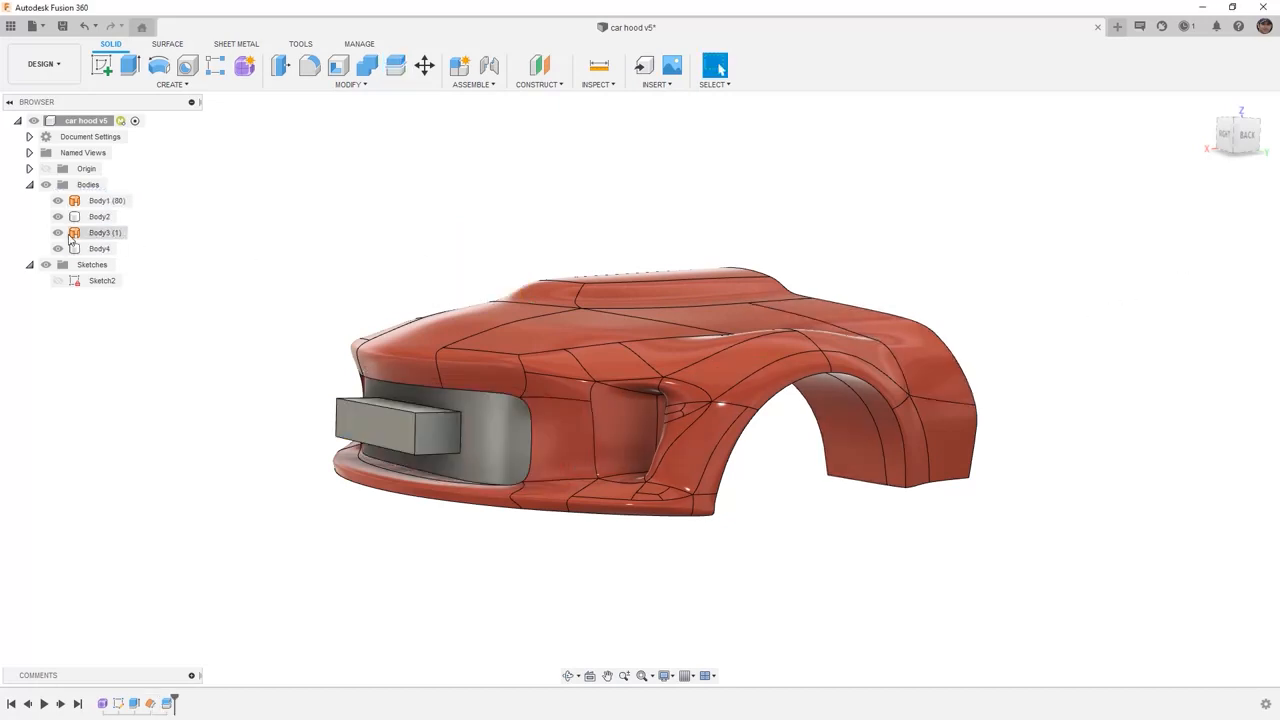
click(57, 232)
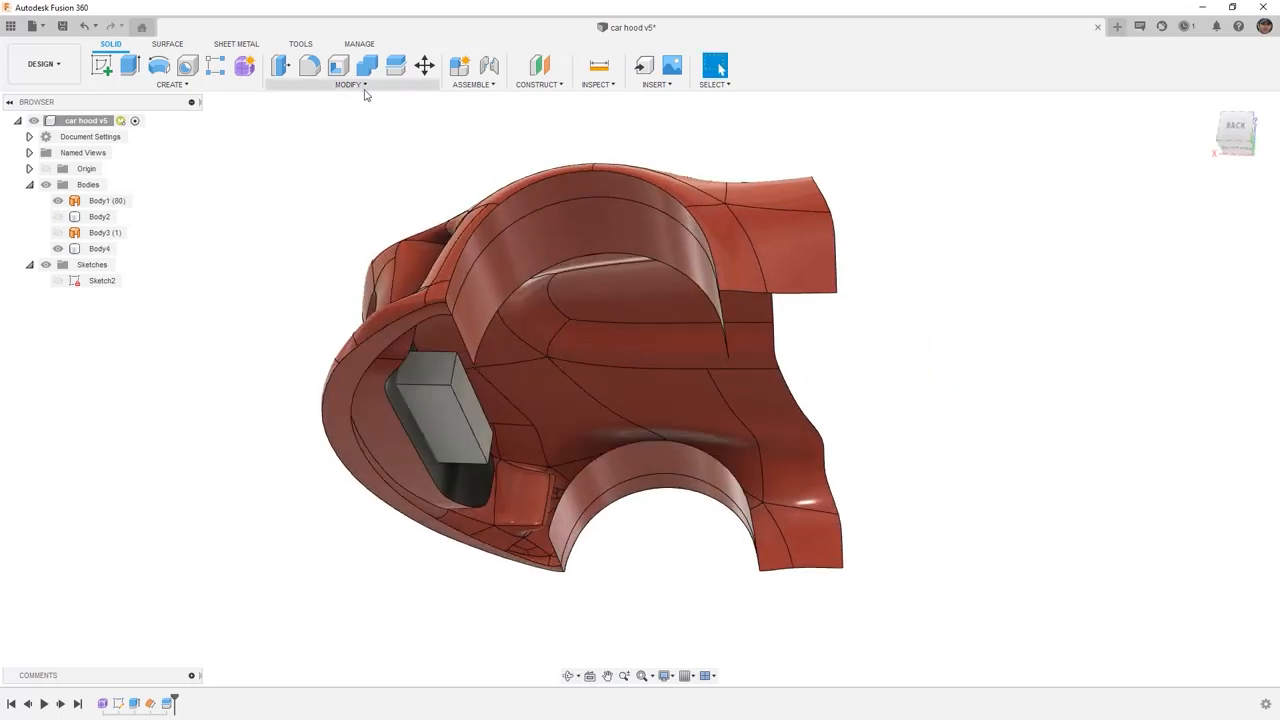
Step: Start Split Body and select Body4 as the body to split
click(349, 84)
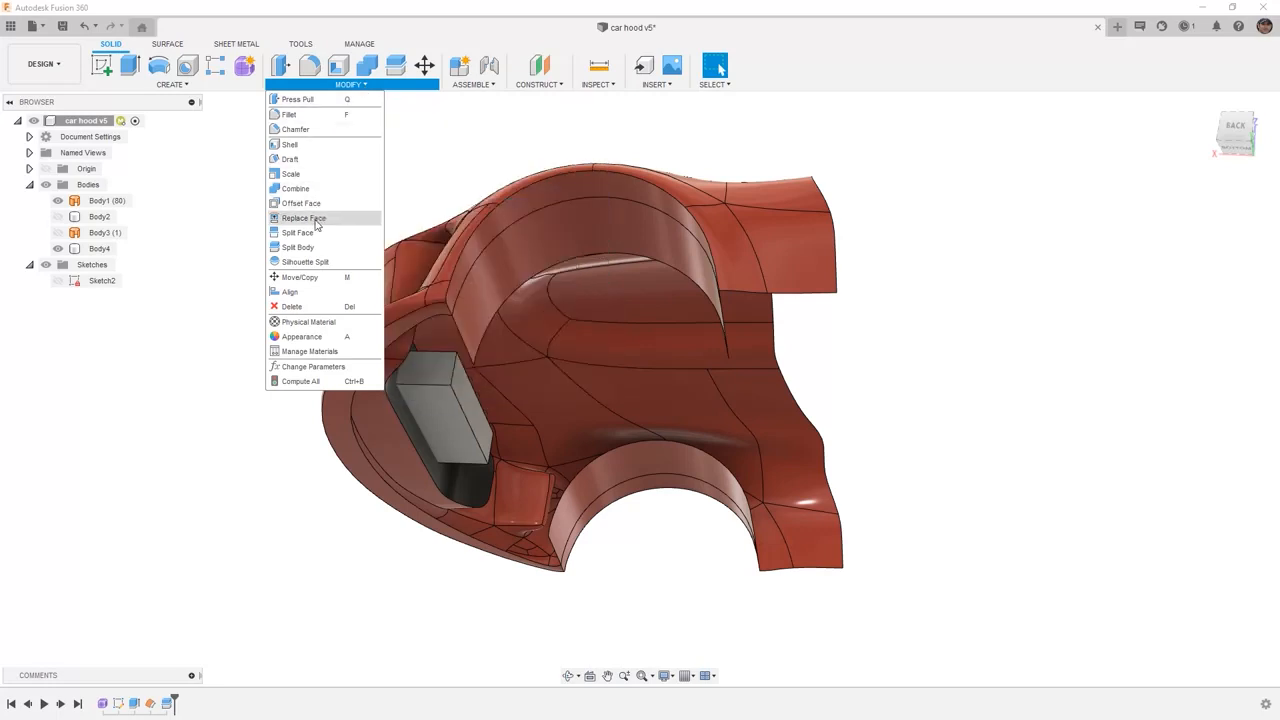
click(297, 247)
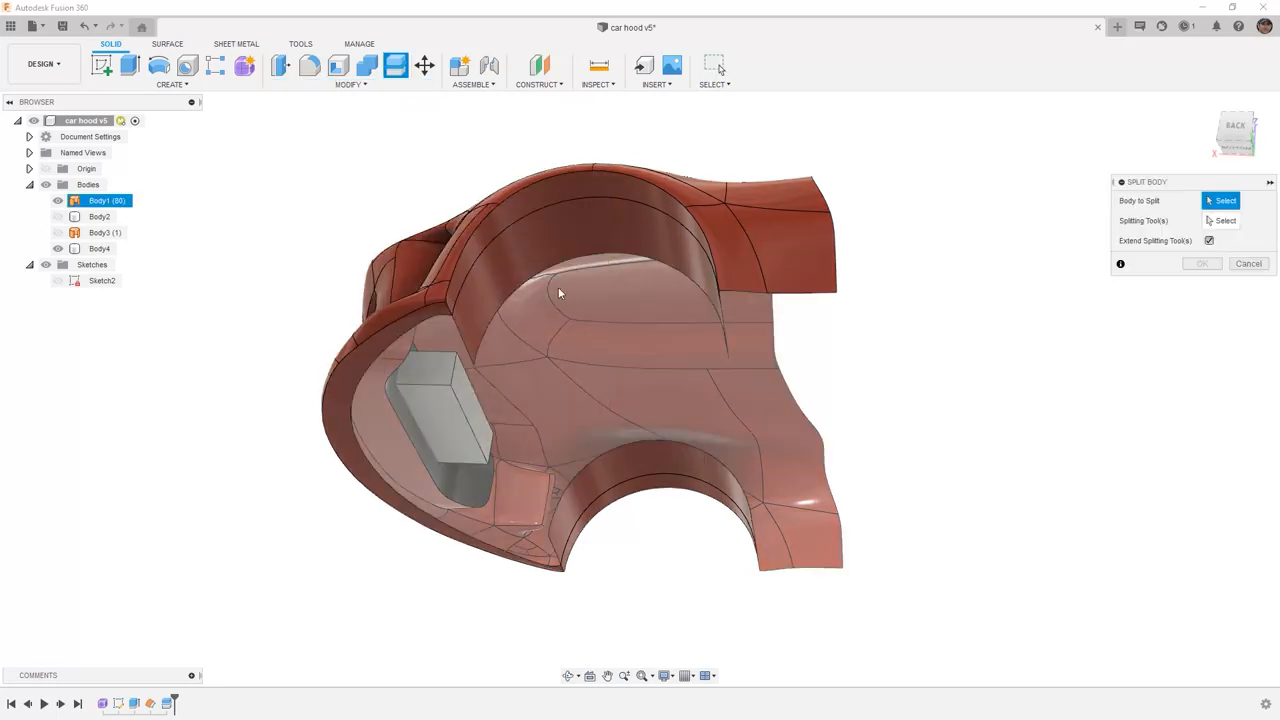
click(98, 248)
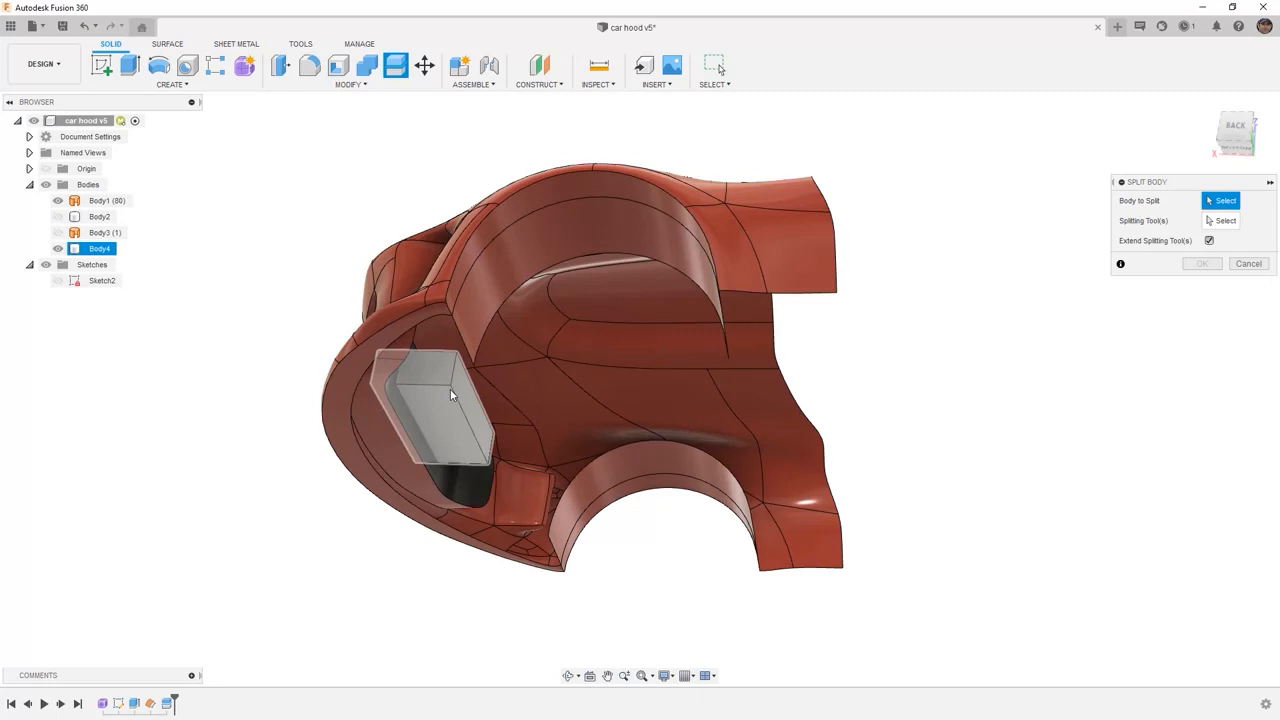
click(430, 400)
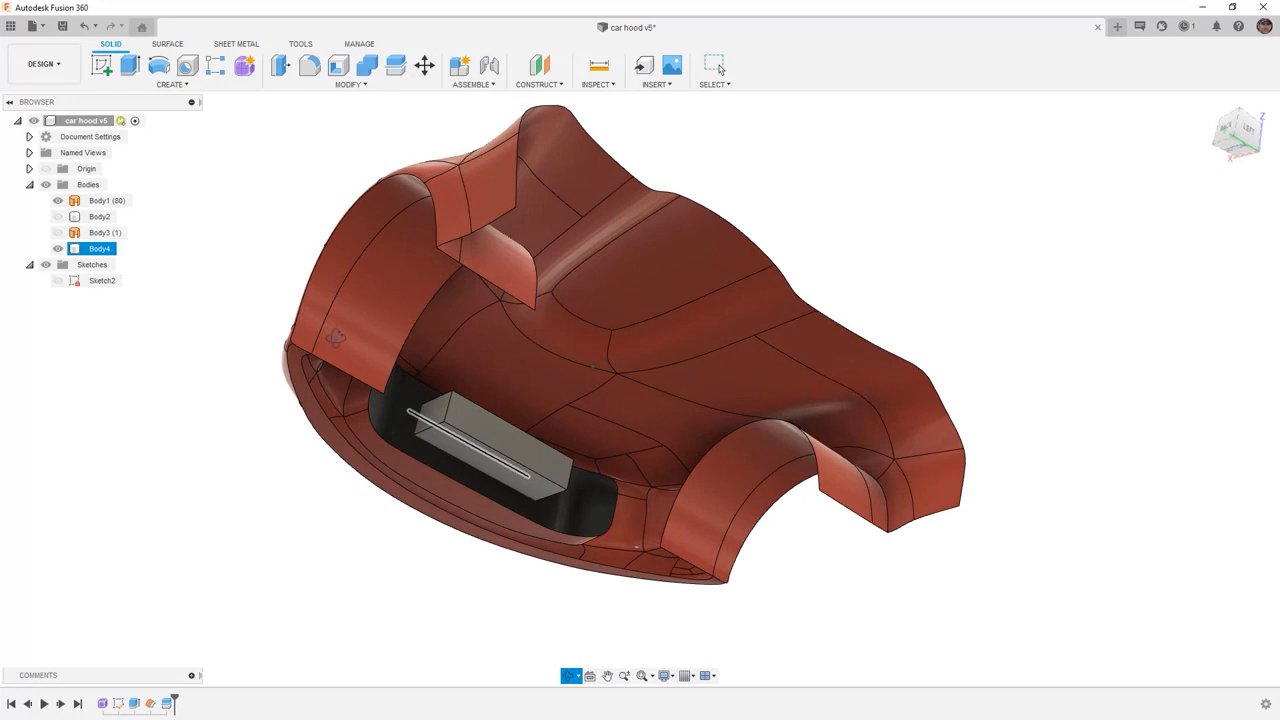
Step: Rerun Split Body and select the leftover body to produce Body5
click(350, 84)
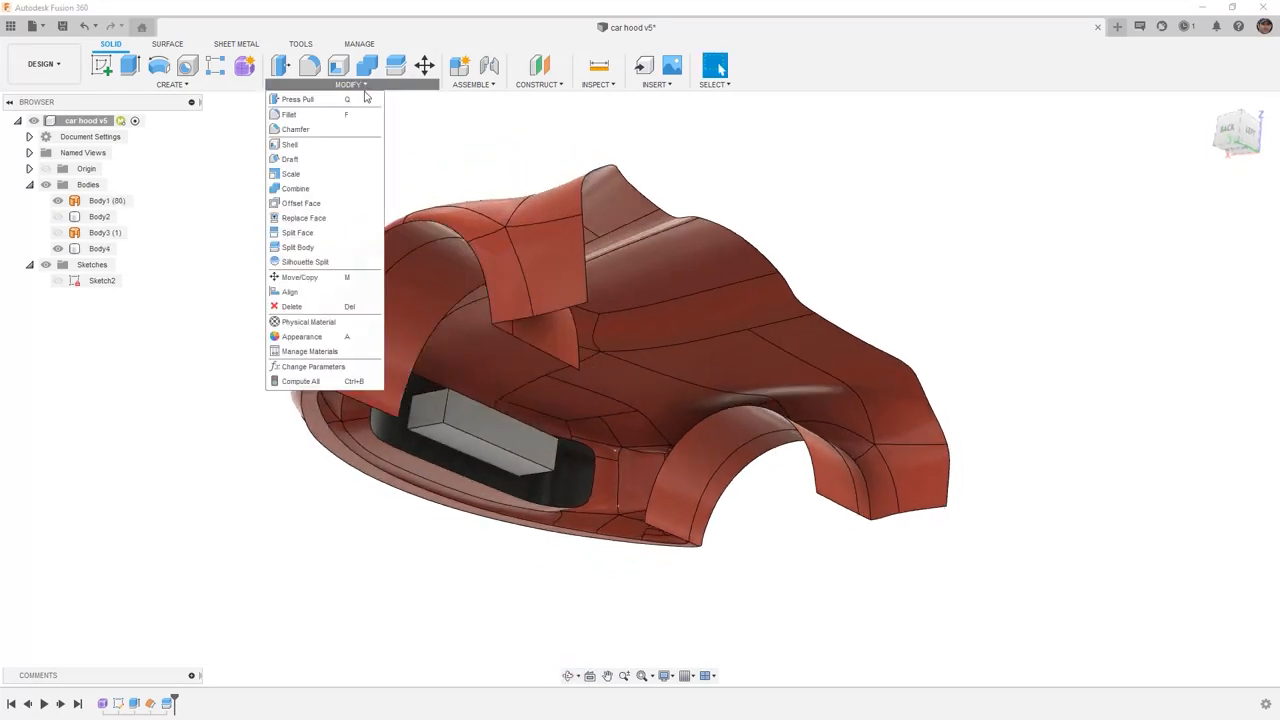
mouse_move(328, 207)
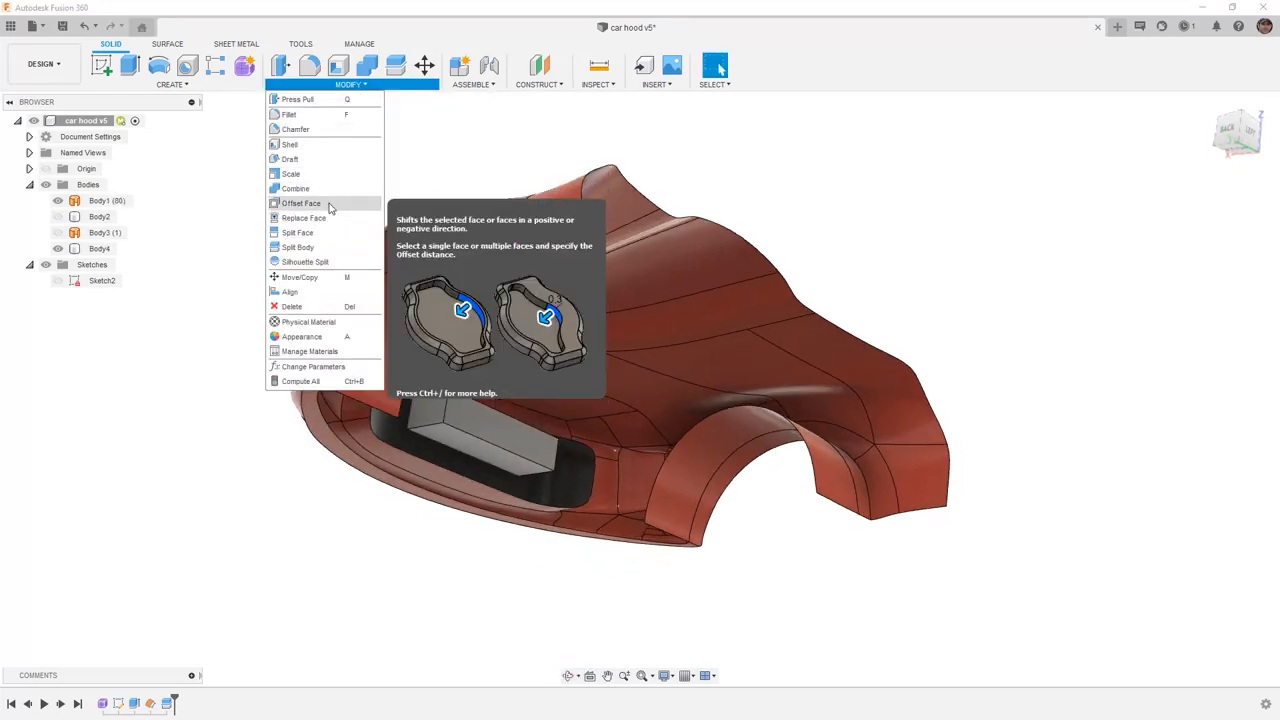
click(297, 247)
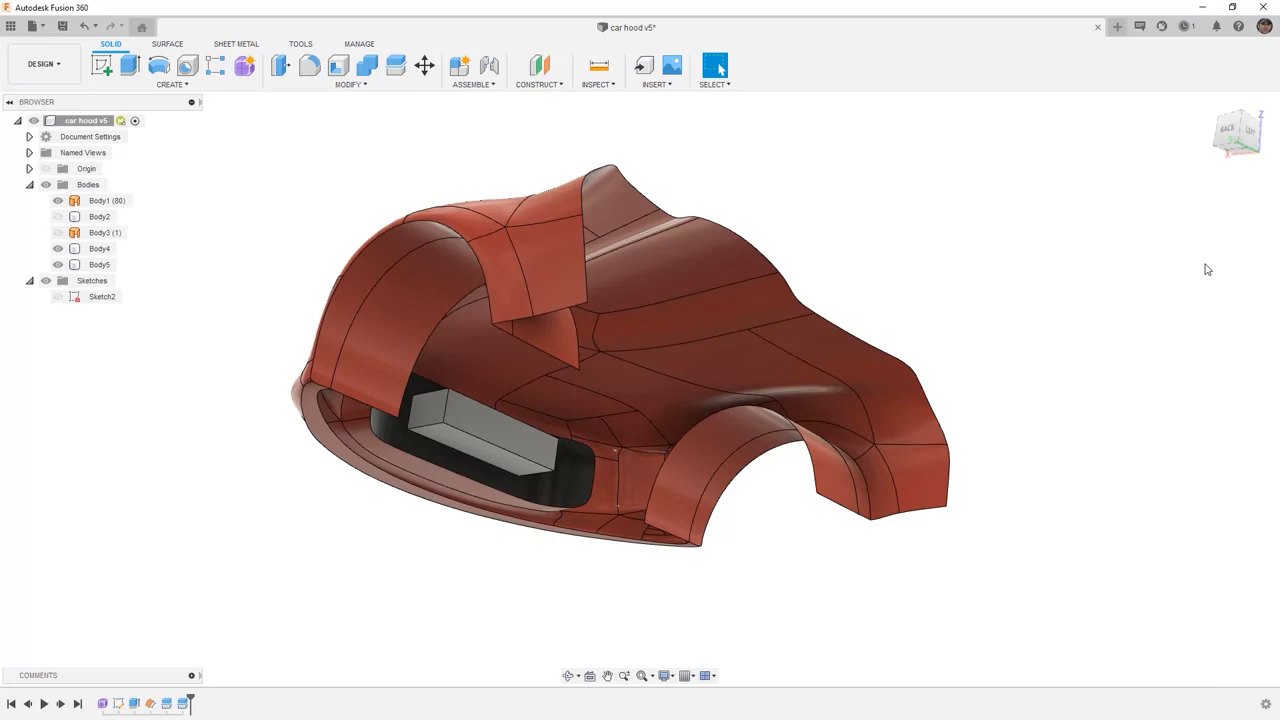
click(99, 264)
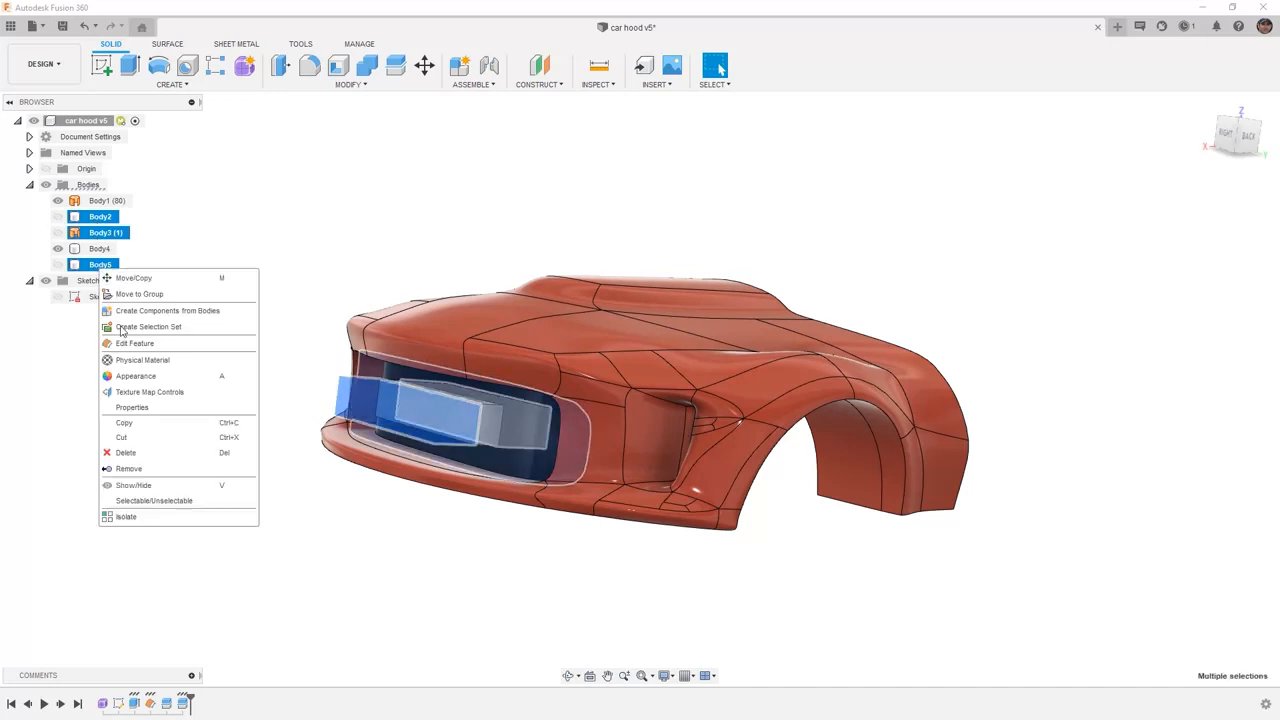
Step: Delete leftover Body2, Body3 and Body5, keeping only the hood and grille block
click(125, 452)
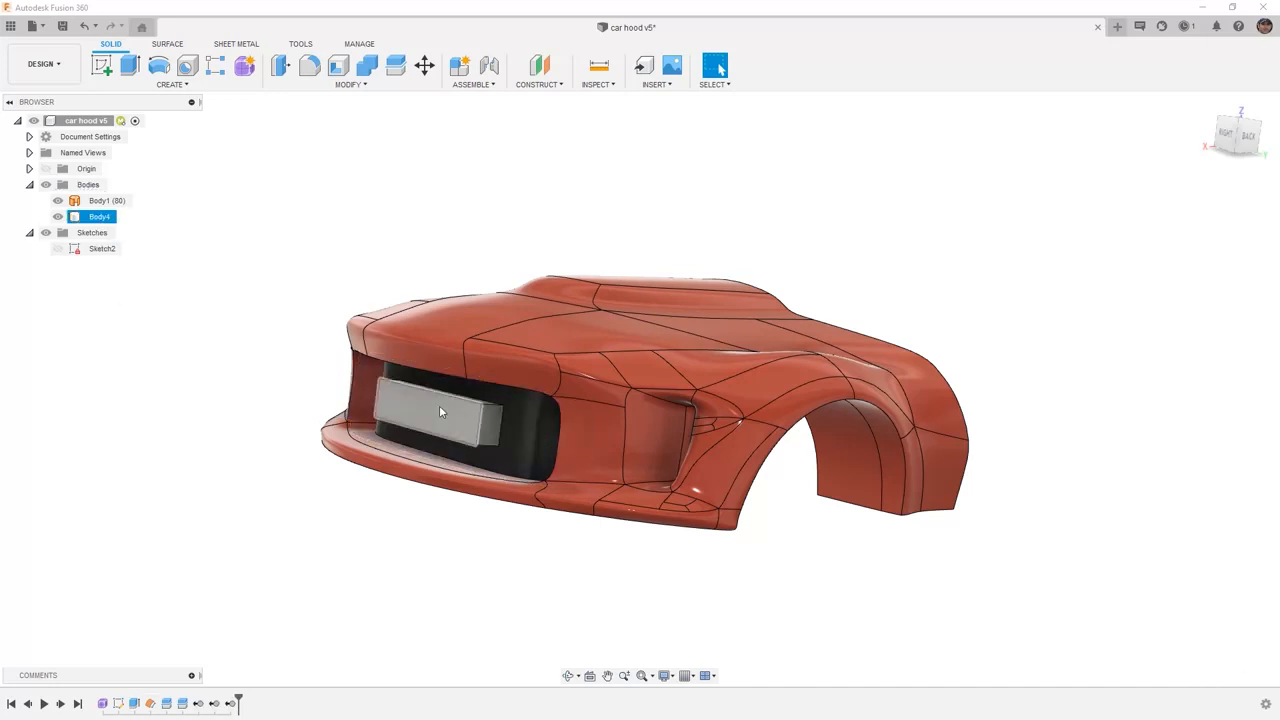
click(100, 200)
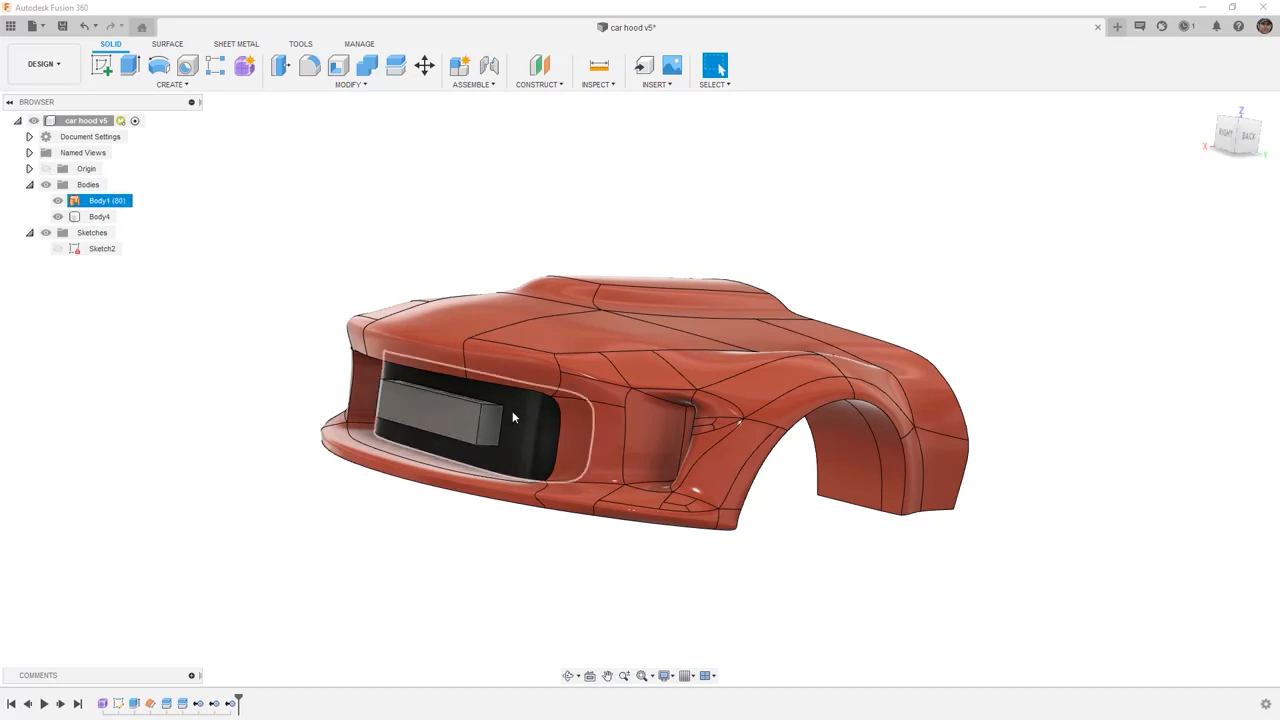
click(350, 175)
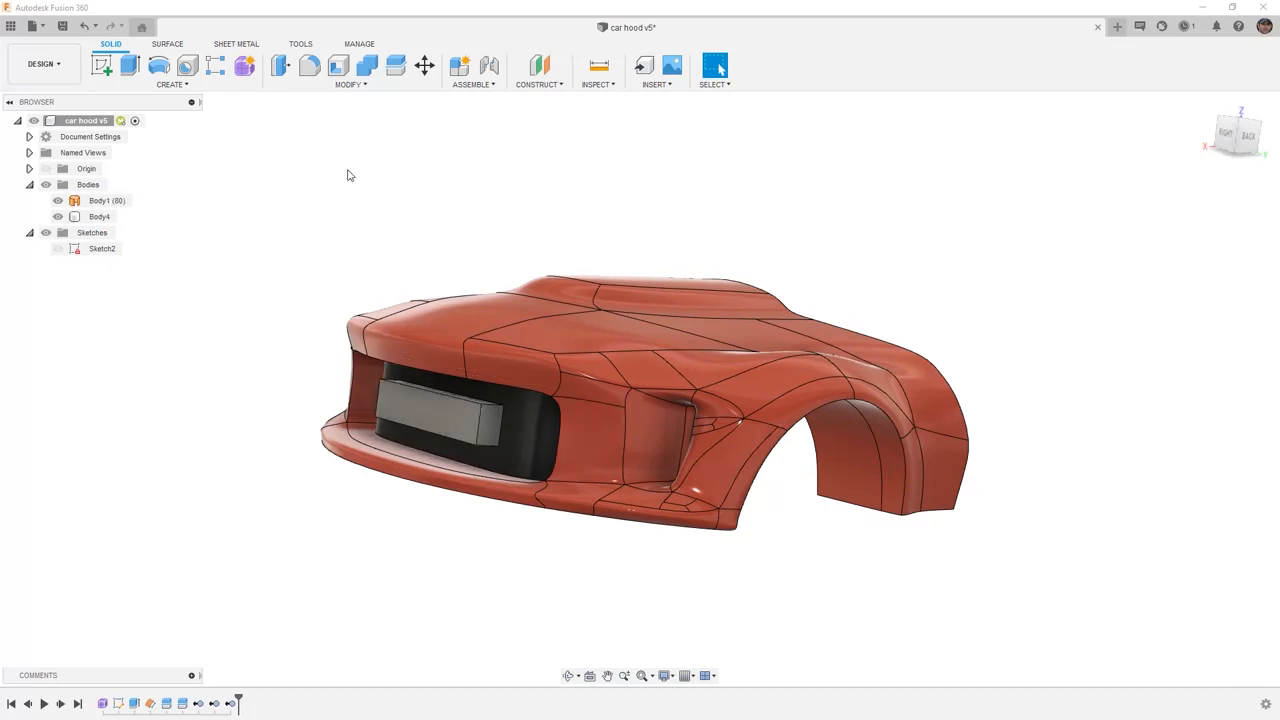
click(309, 65)
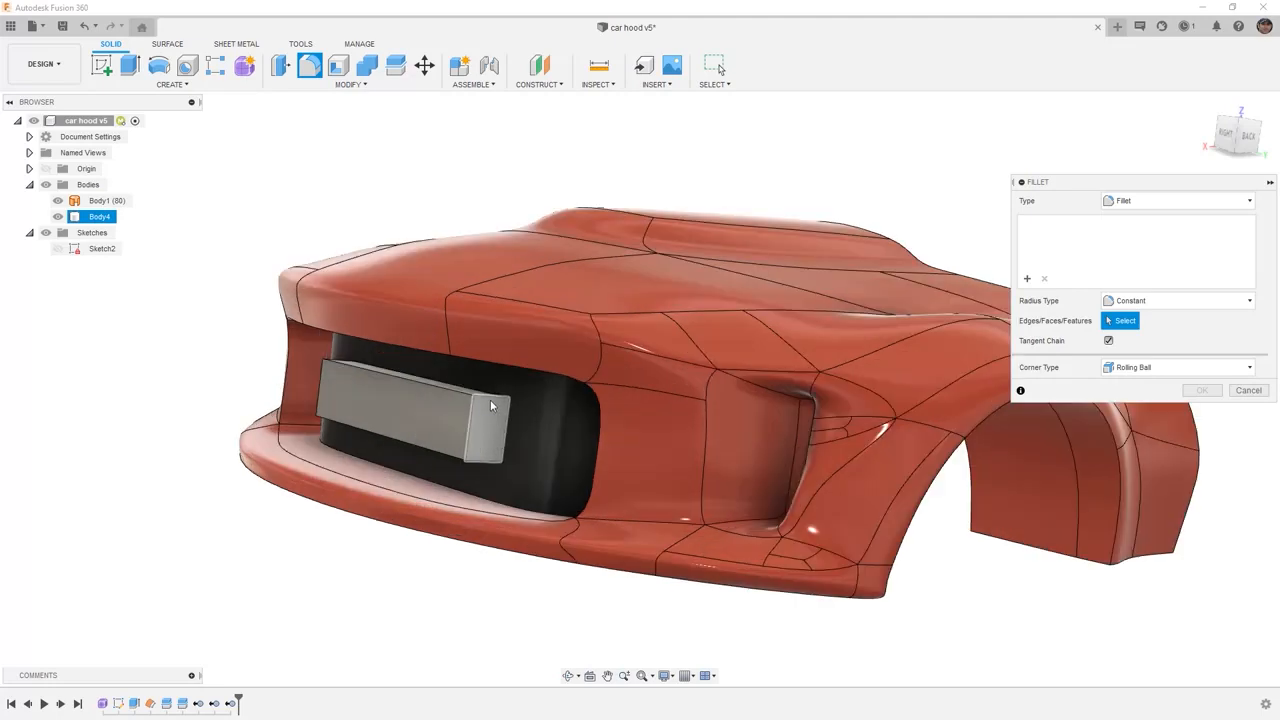
Step: Fillet the grille block's four end edges at 10 mm and hide the hood Body1
click(335, 355)
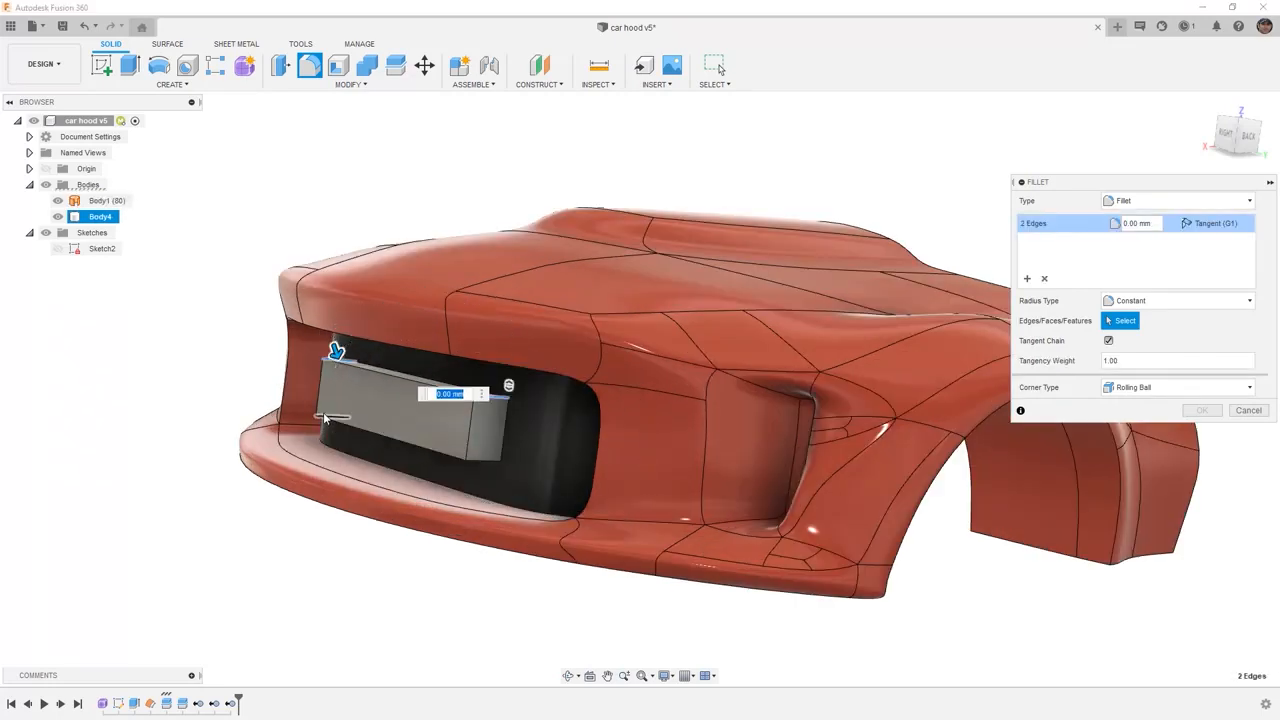
click(480, 465)
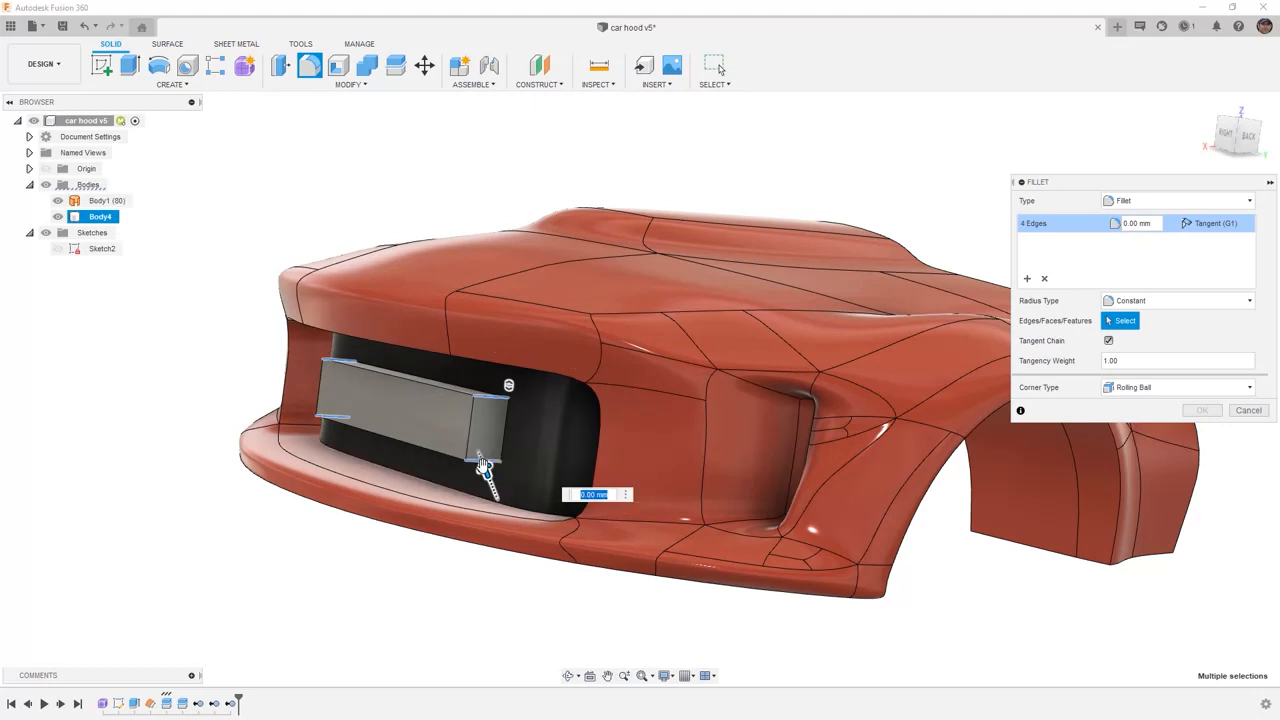
text(10.00)
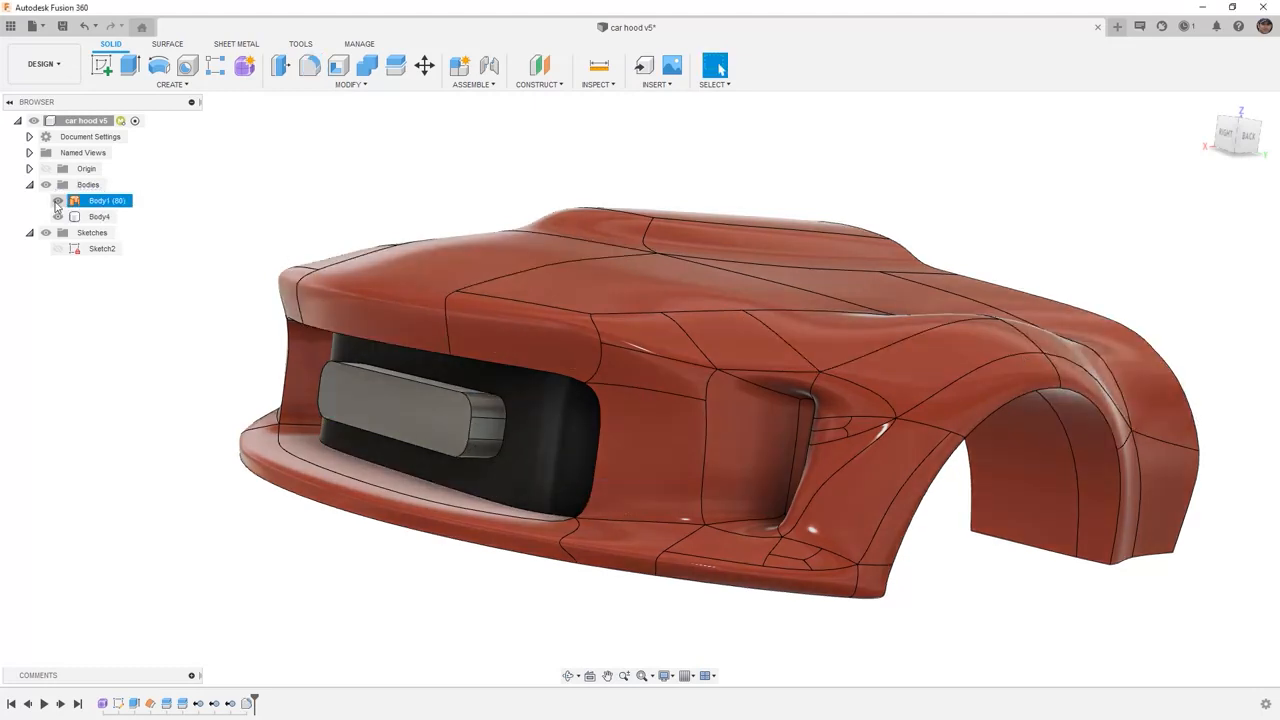
click(338, 65)
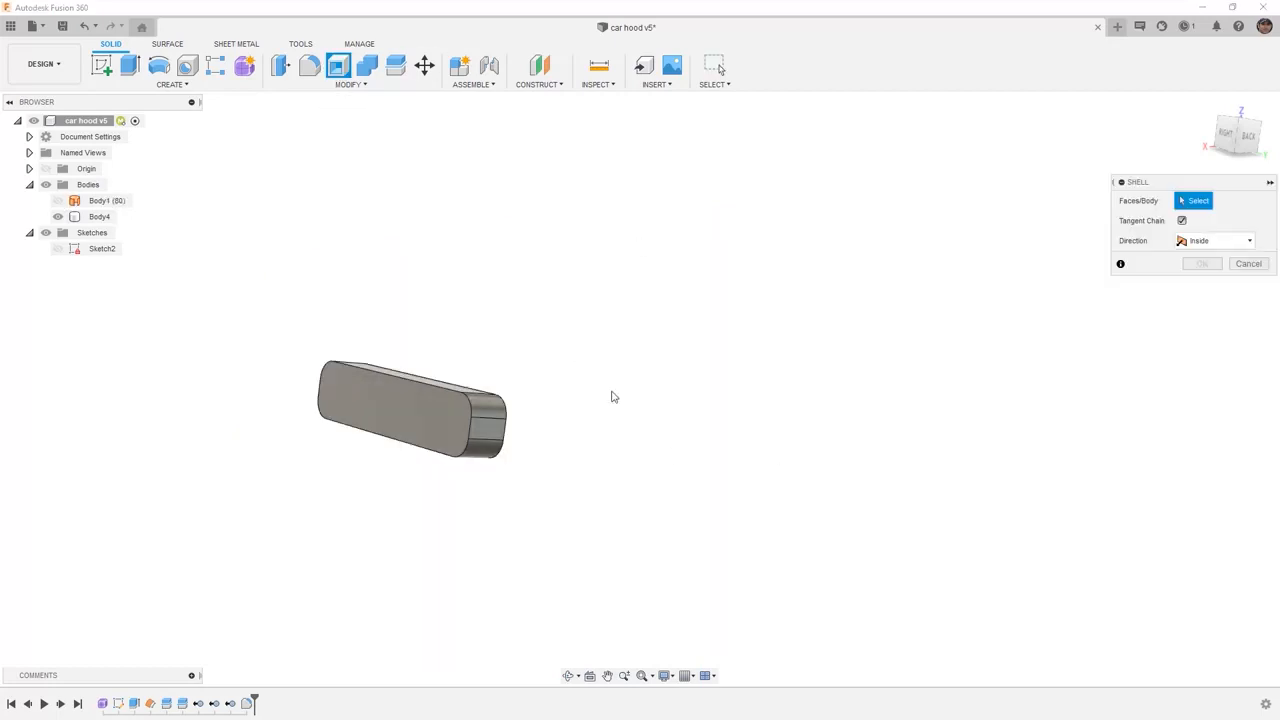
Step: Shell the grille block to 5 mm thickness with its long face left open
click(420, 400)
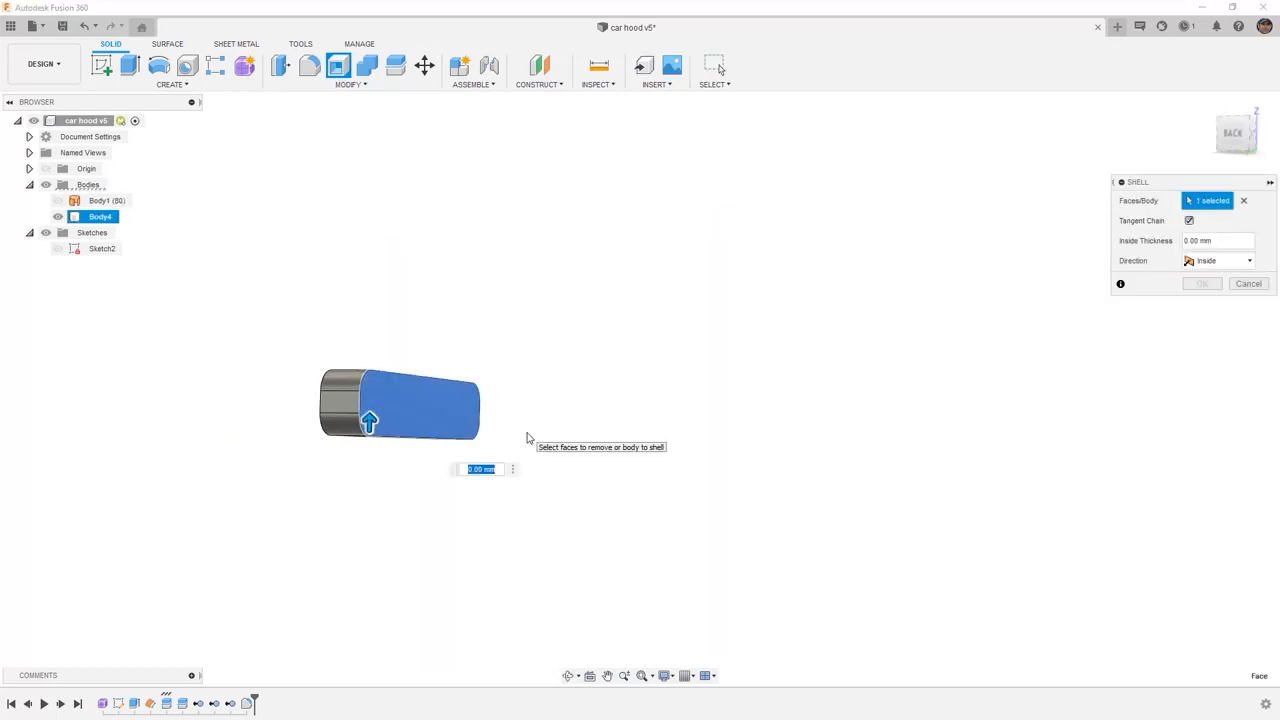
text(5)
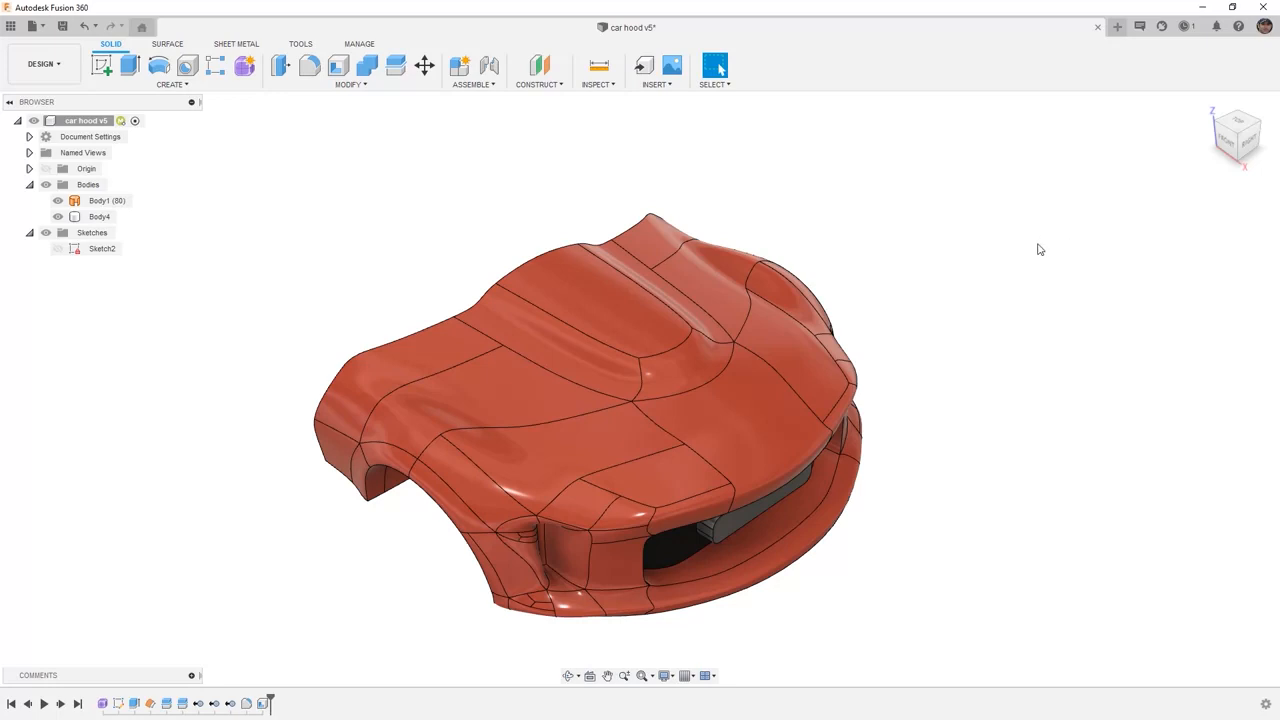
mouse_move(303, 244)
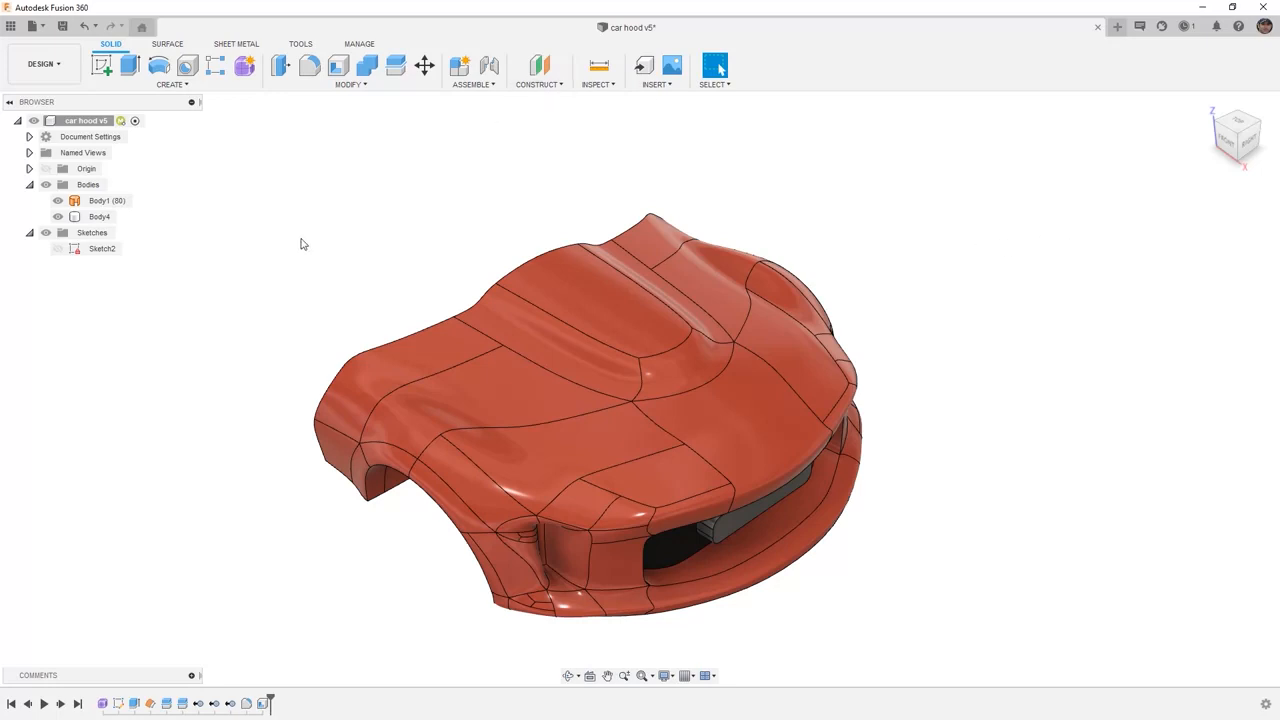